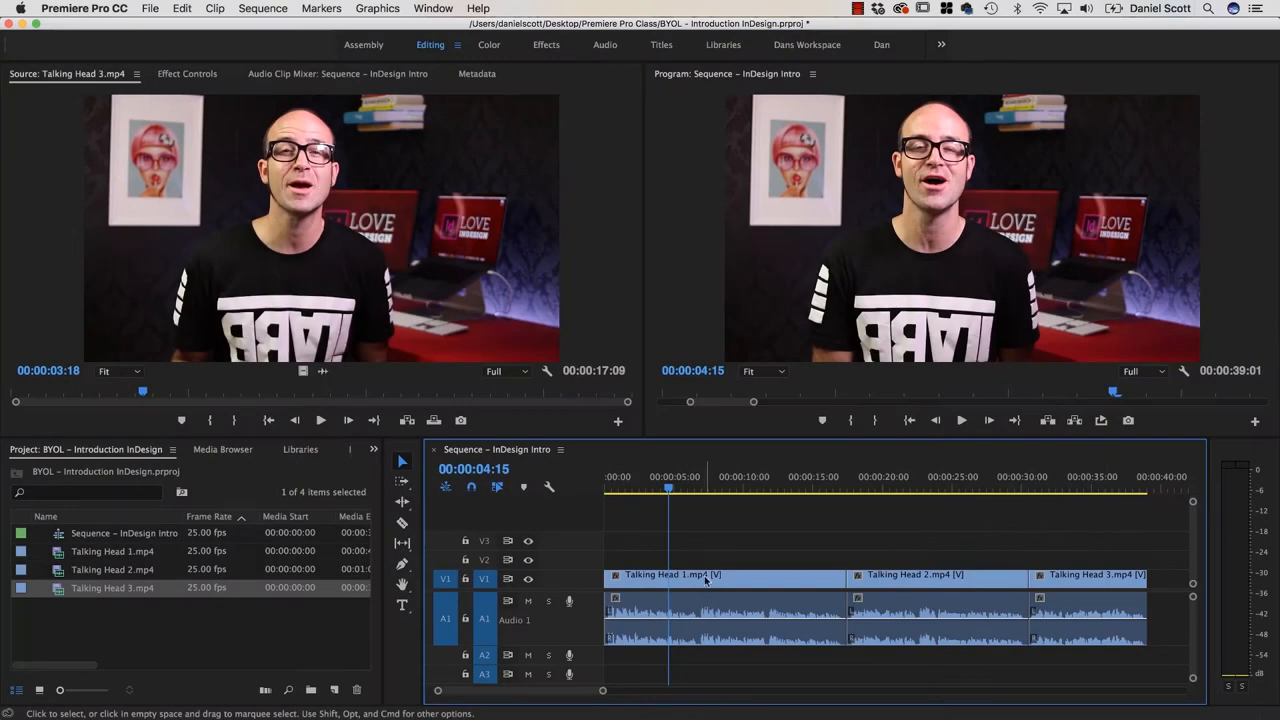
# - Select the Talking Head 2 and 3 clips on the timeline for removal
pyautogui.click(935, 574)
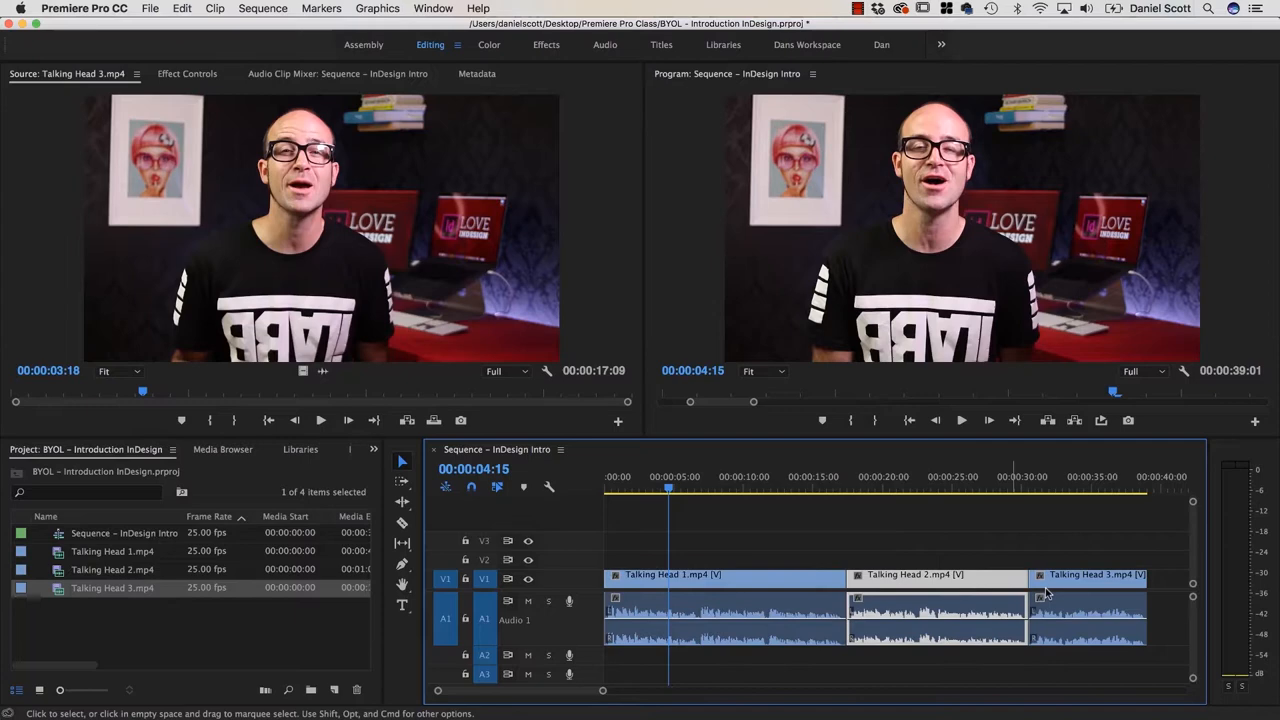
pyautogui.click(858, 488)
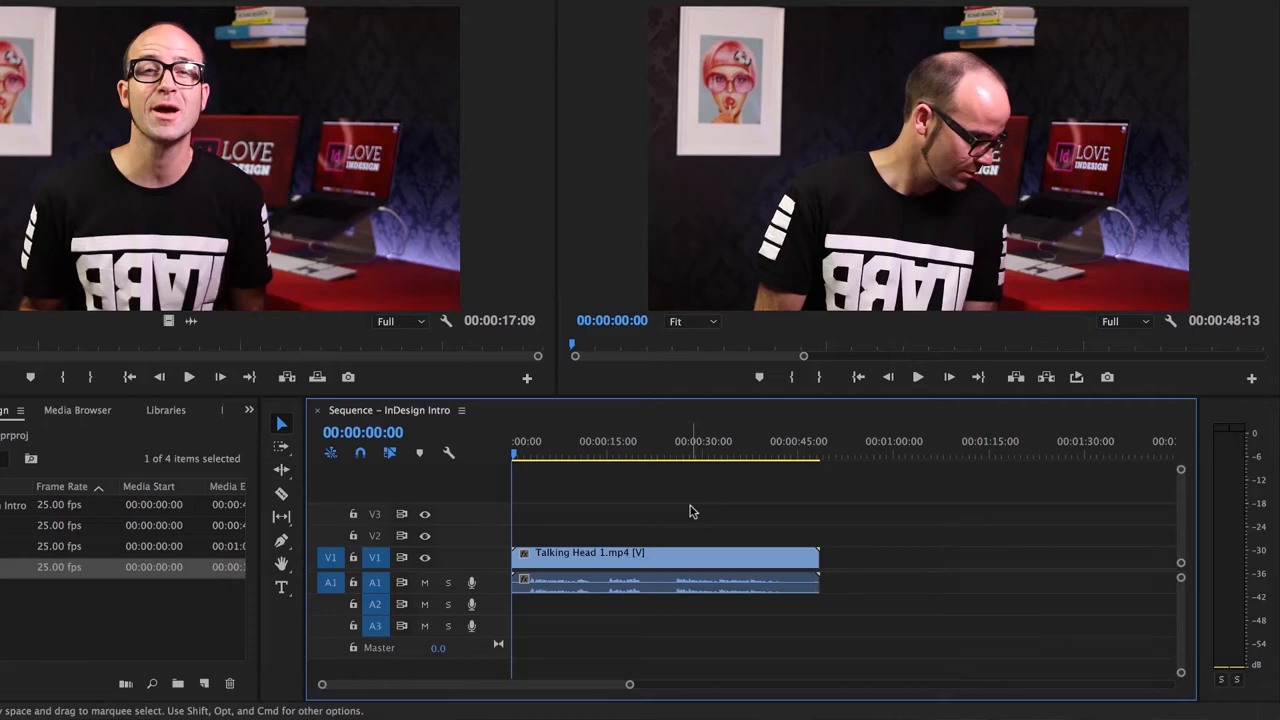
# - Deselect the timeline clips and play Talking Head 1 from the beginning
pyautogui.click(917, 377)
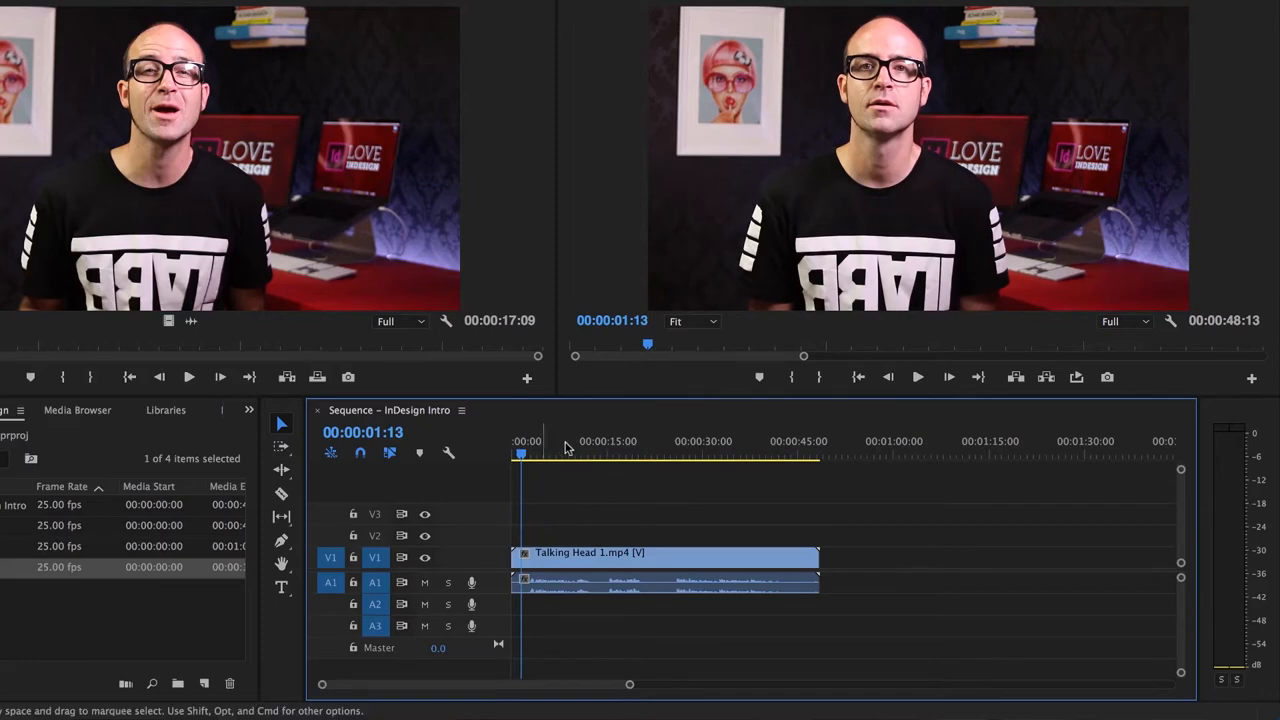
pyautogui.moveTo(728, 520)
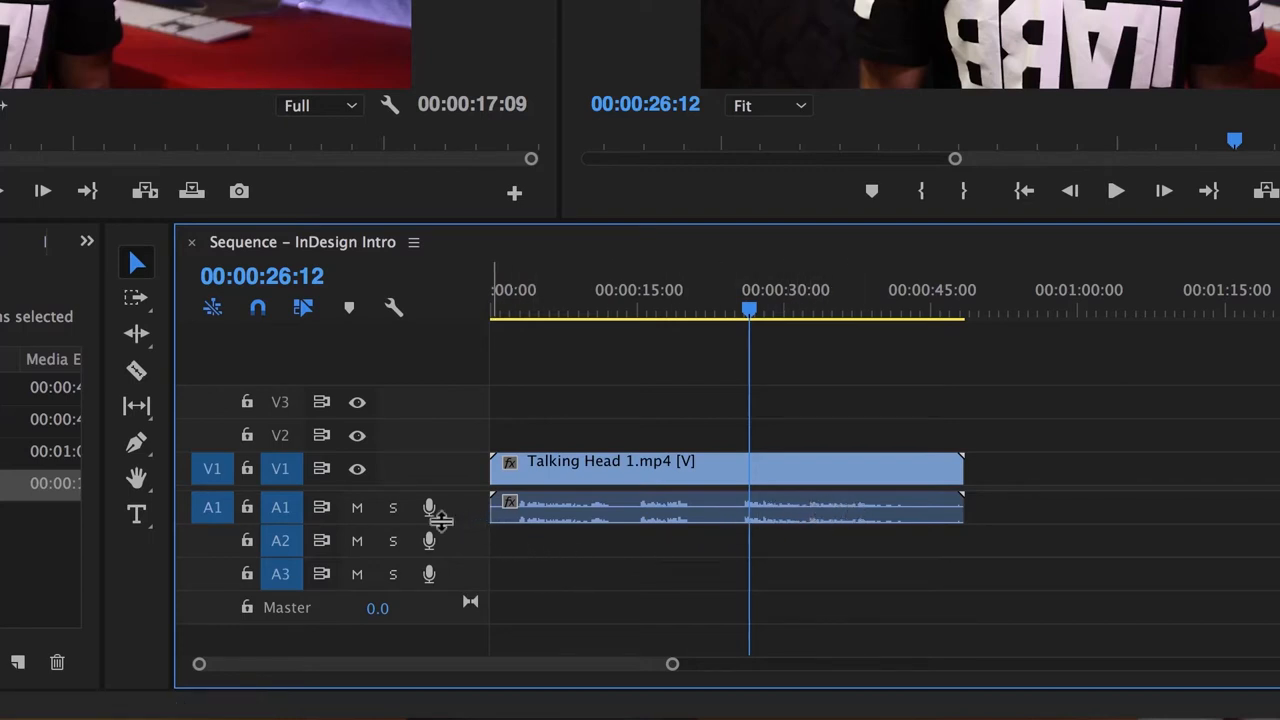
pyautogui.moveTo(296, 527)
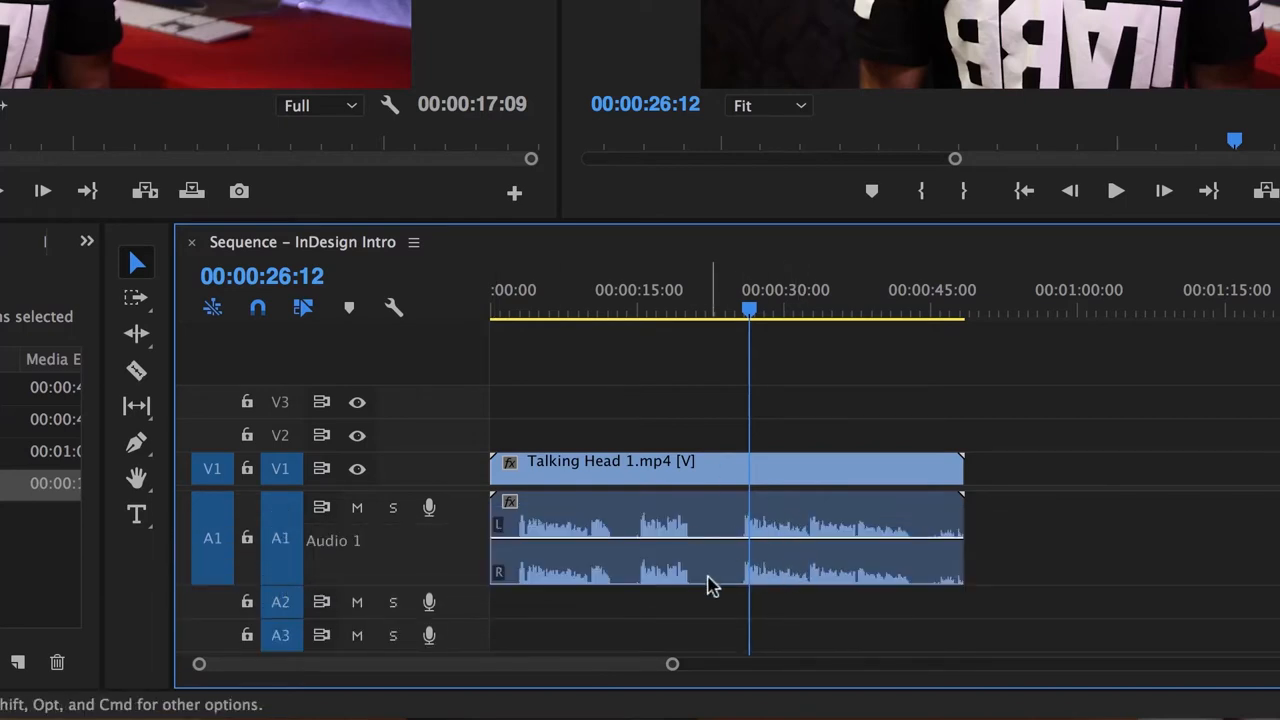
pyautogui.moveTo(785, 438)
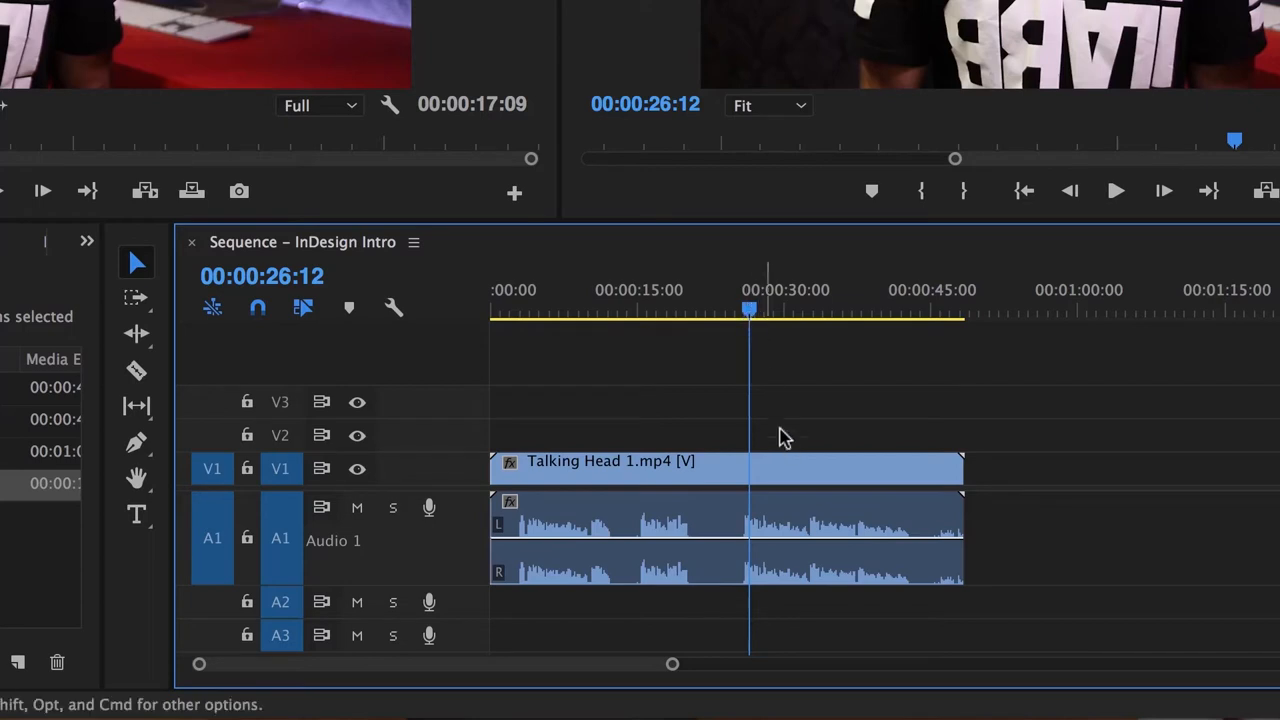
pyautogui.moveTo(780, 270)
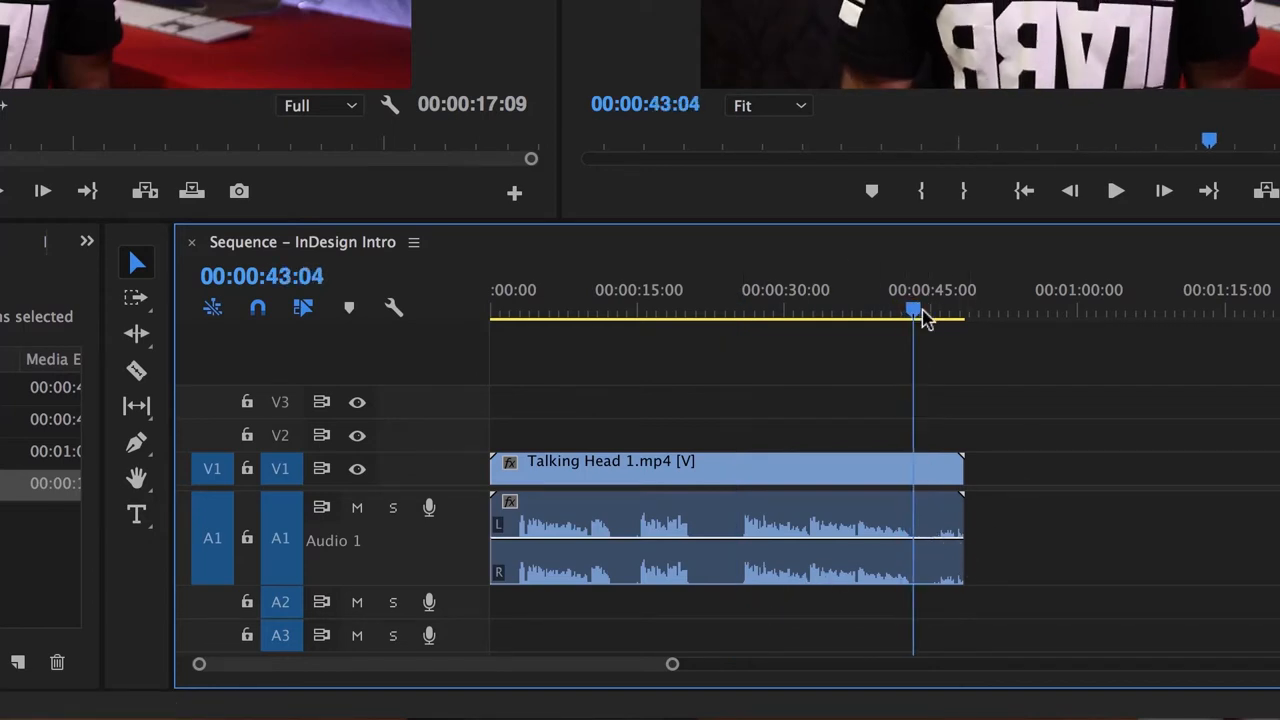
# - Move the playhead to about 47 seconds, near the end of Talking Head 1
pyautogui.click(1116, 191)
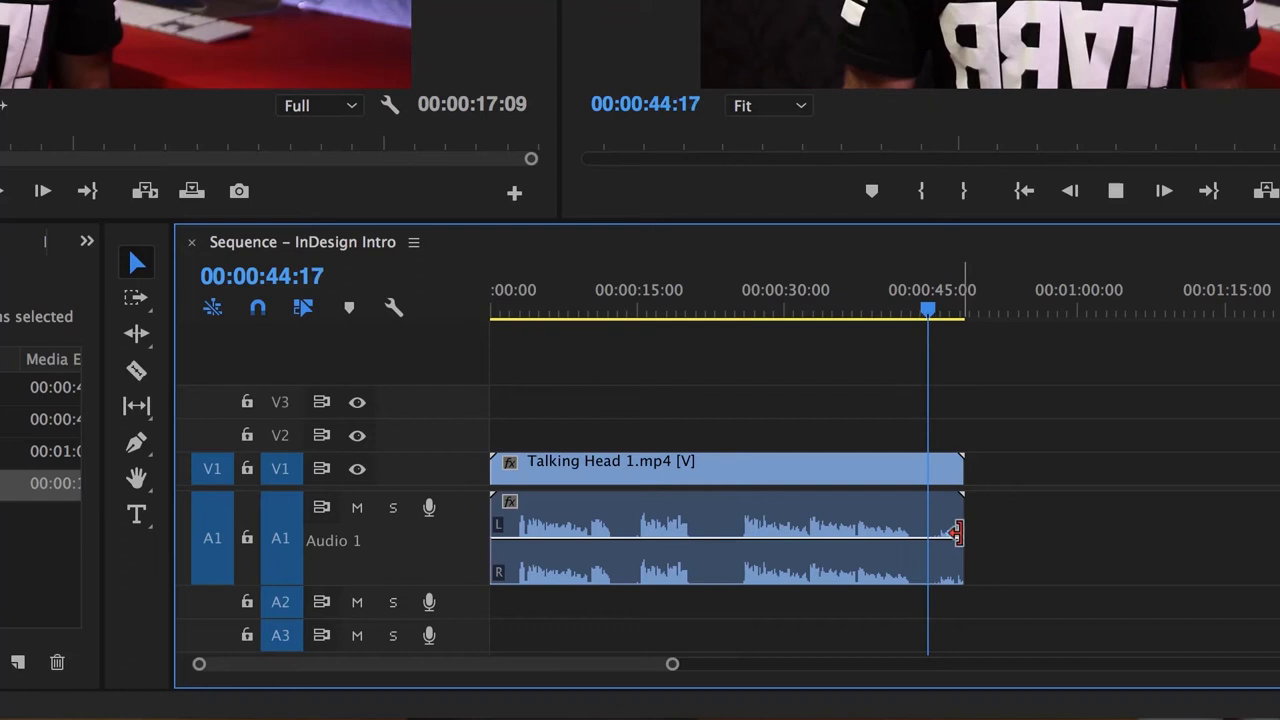
pyautogui.moveTo(957, 535); pyautogui.dragTo(948, 535)
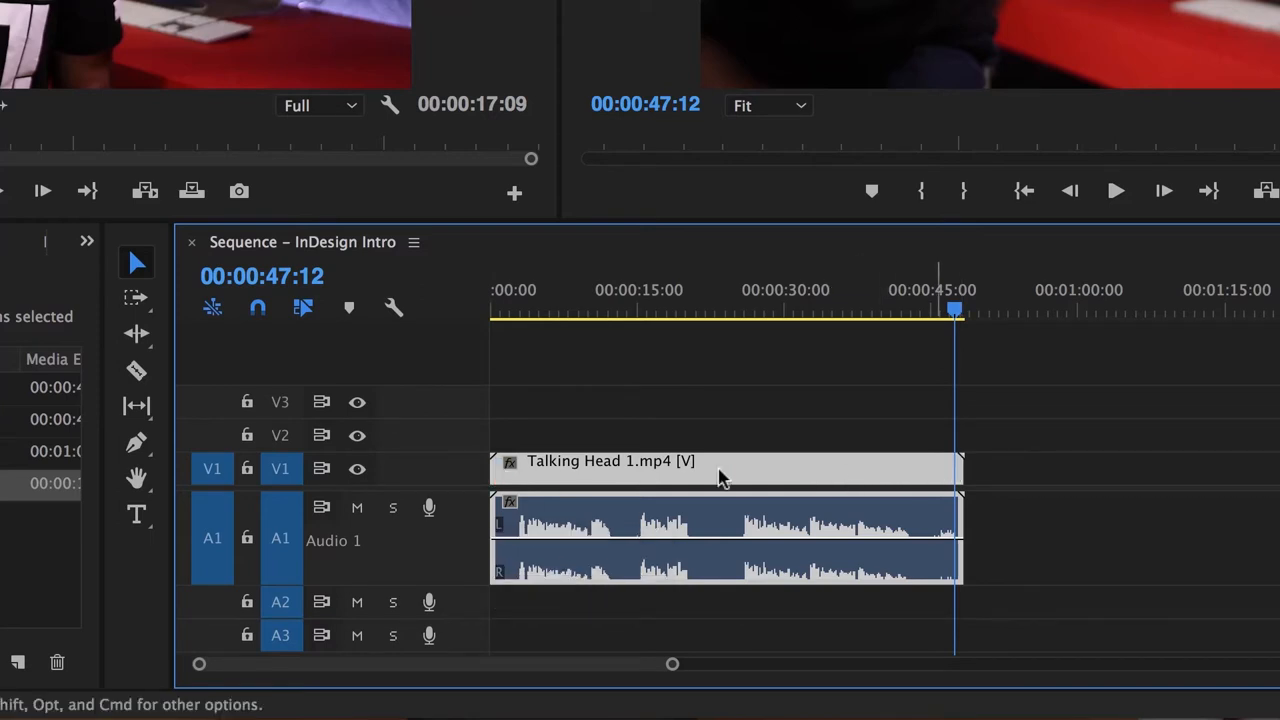
# - Trim Talking Head 1 to about 18 seconds and slide it to 00:00:00
pyautogui.moveTo(955, 468); pyautogui.dragTo(735, 468)
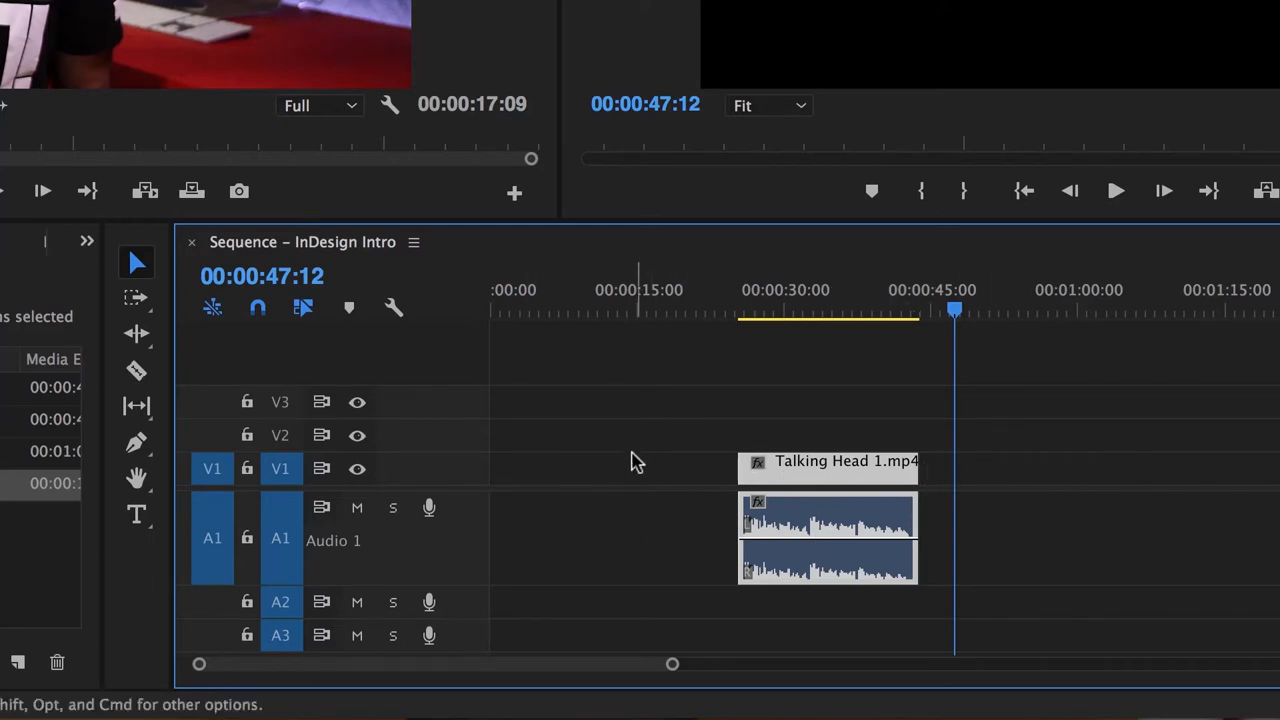
pyautogui.moveTo(625, 472)
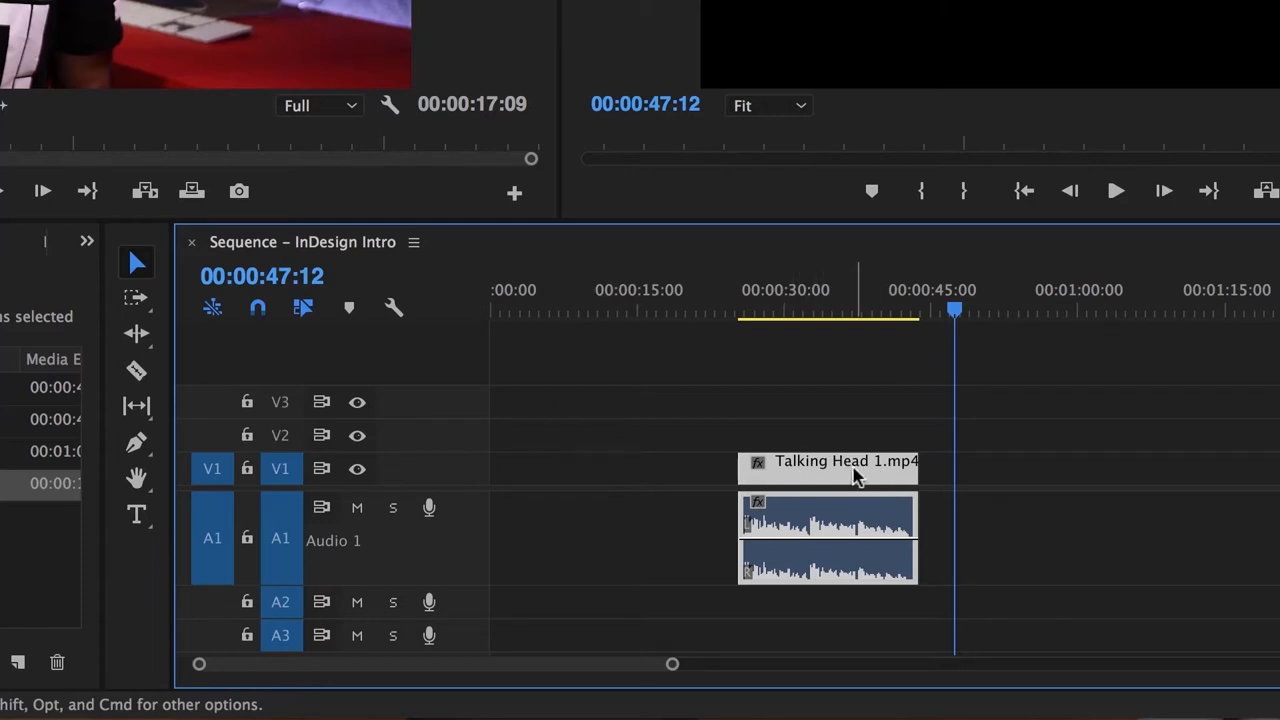
pyautogui.moveTo(855, 475); pyautogui.dragTo(775, 475)
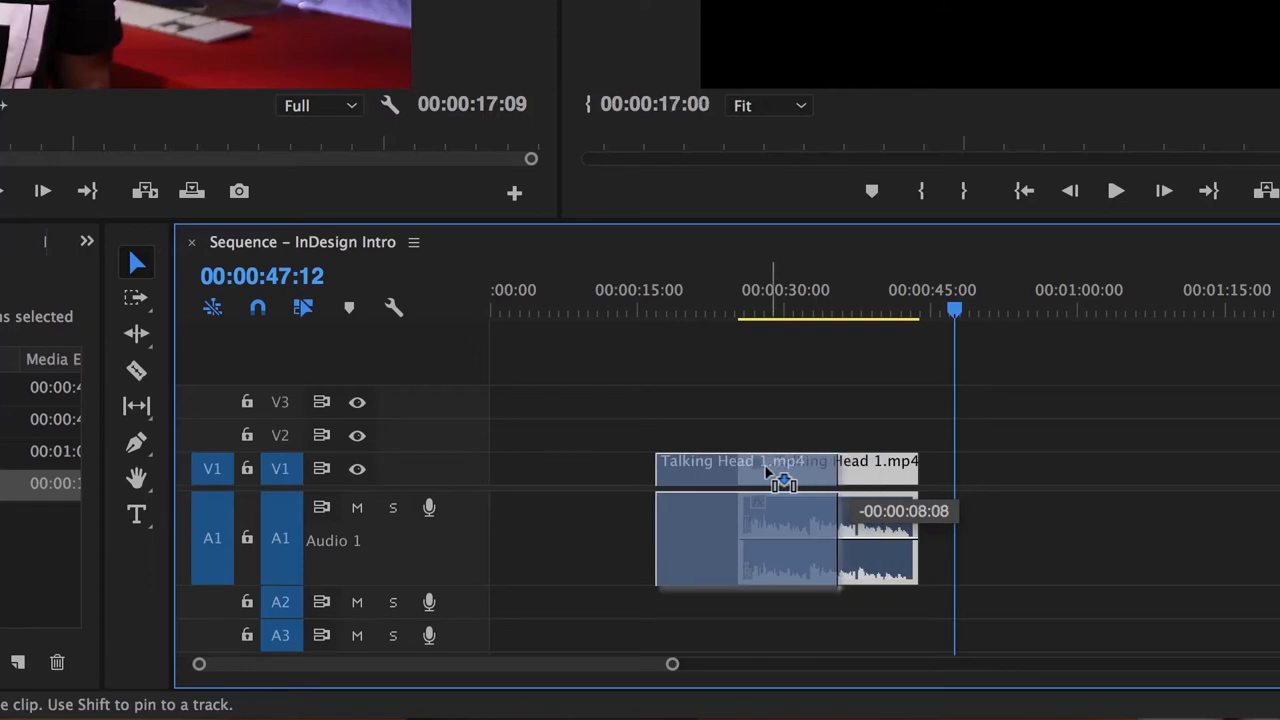
pyautogui.moveTo(785, 470); pyautogui.dragTo(597, 470)
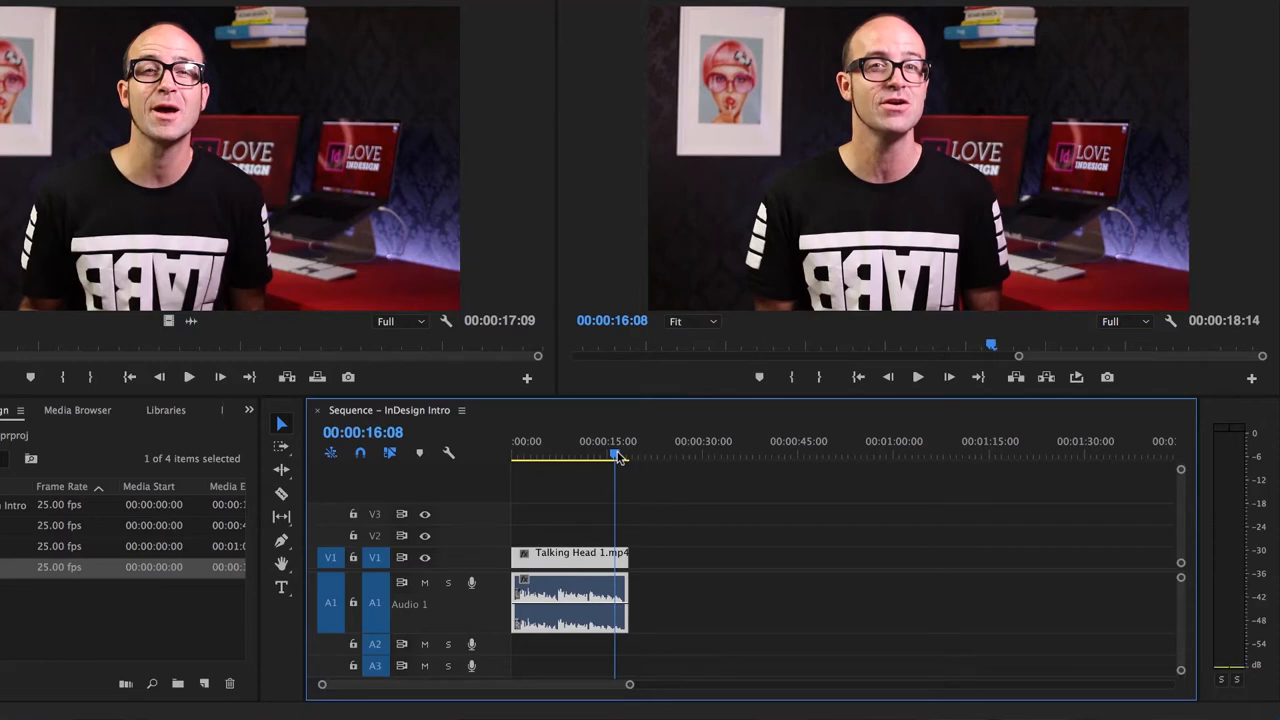
# - Place the playhead and play trimmed Talking Head 1 to its end at 18 seconds
pyautogui.click(917, 377)
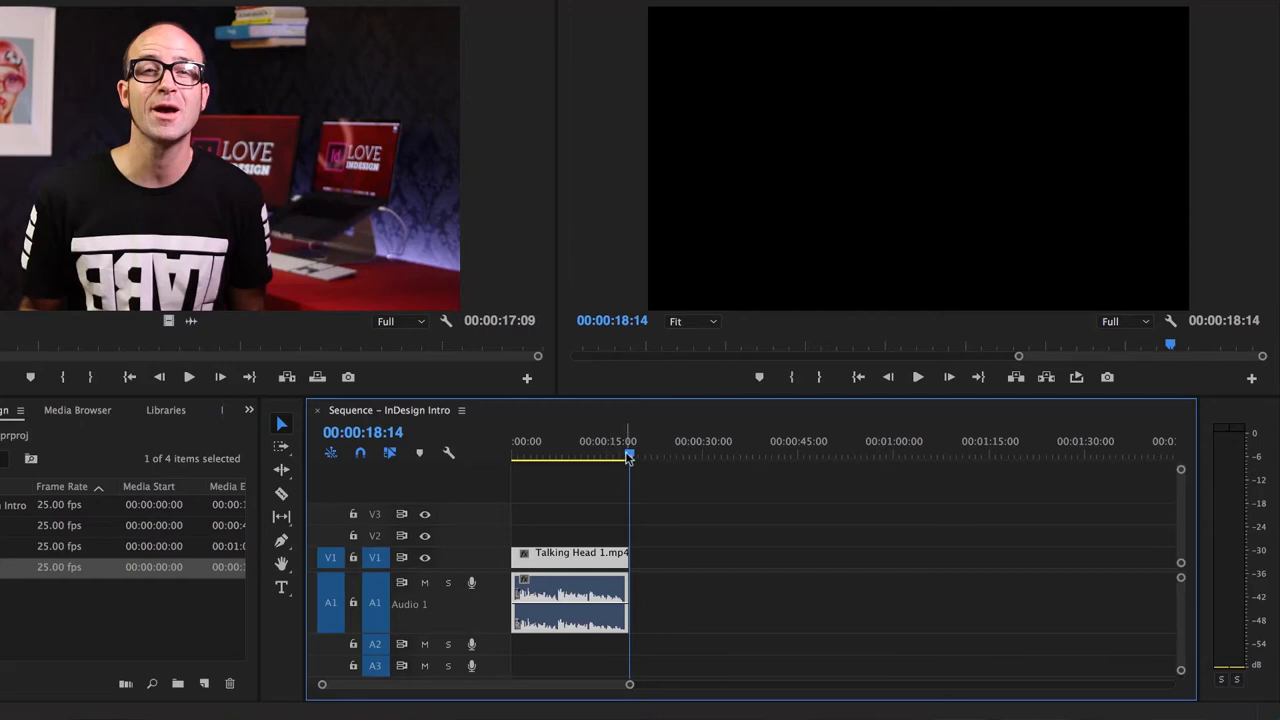
pyautogui.moveTo(620, 610)
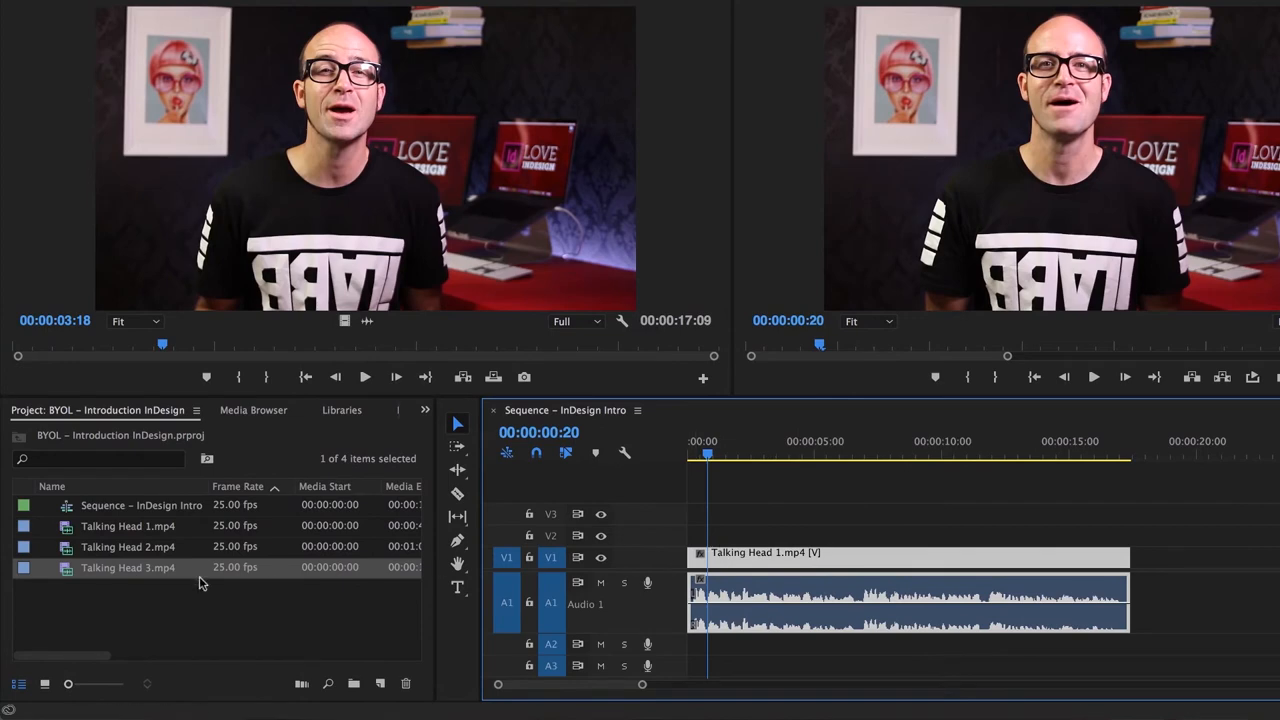
pyautogui.moveTo(293, 616)
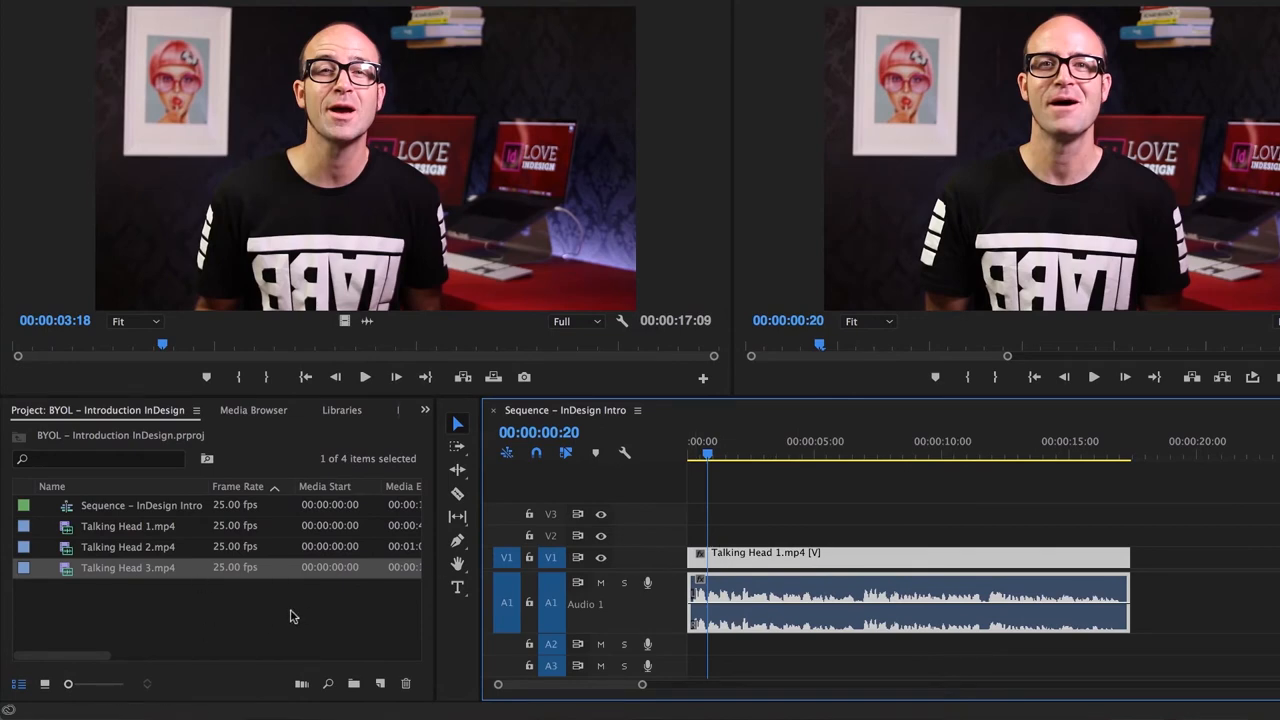
pyautogui.moveTo(285, 613)
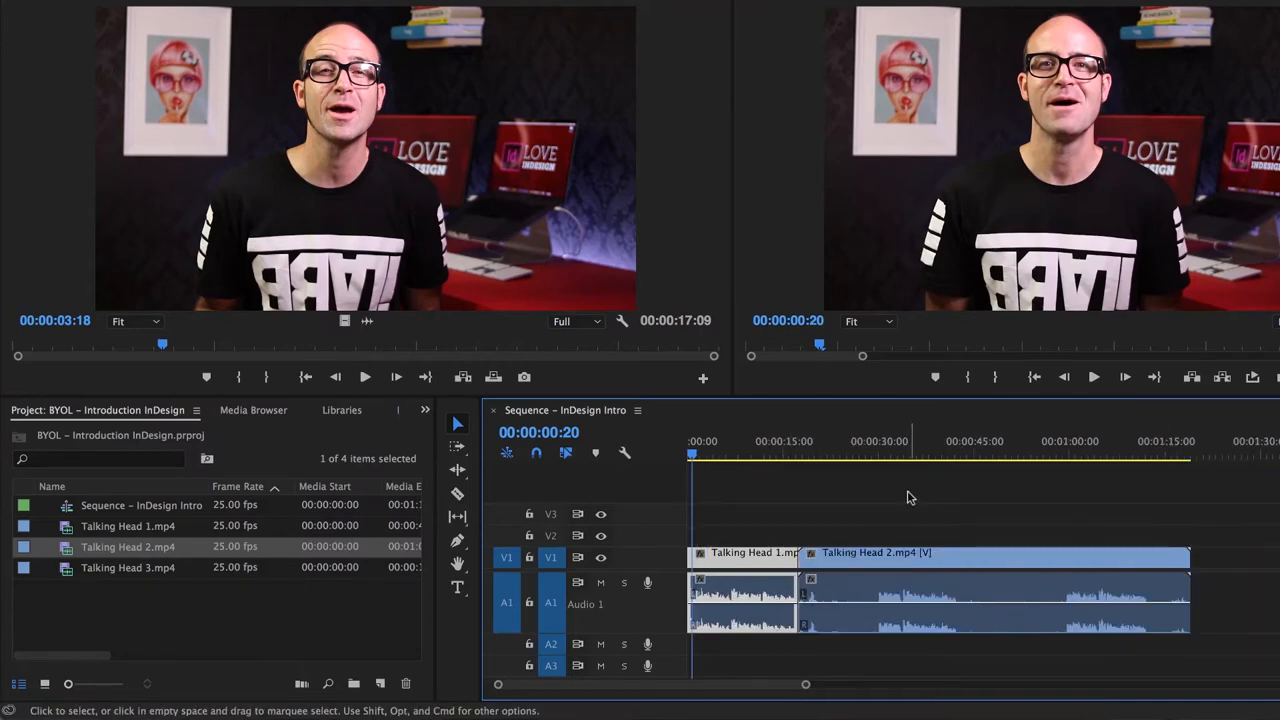
# - Play Talking Head 2 after Talking Head 1, then deselect the timeline clips
pyautogui.press('cmd+s')
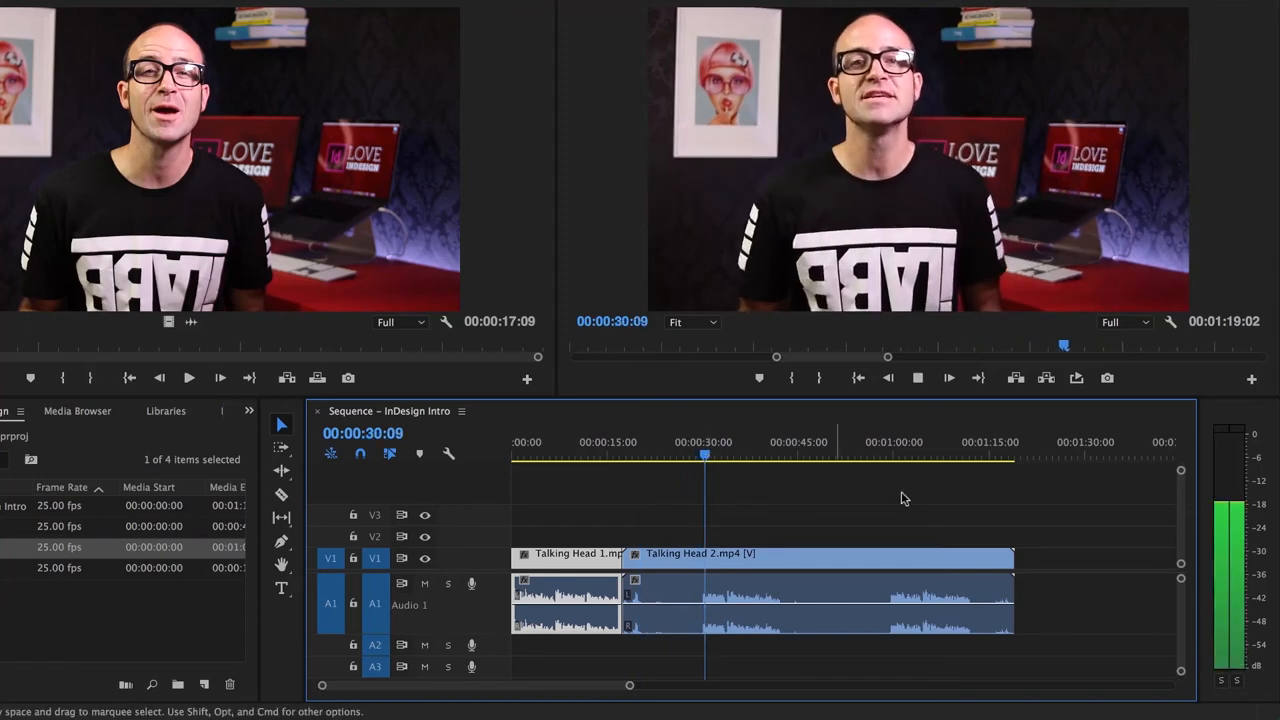
pyautogui.click(890, 456)
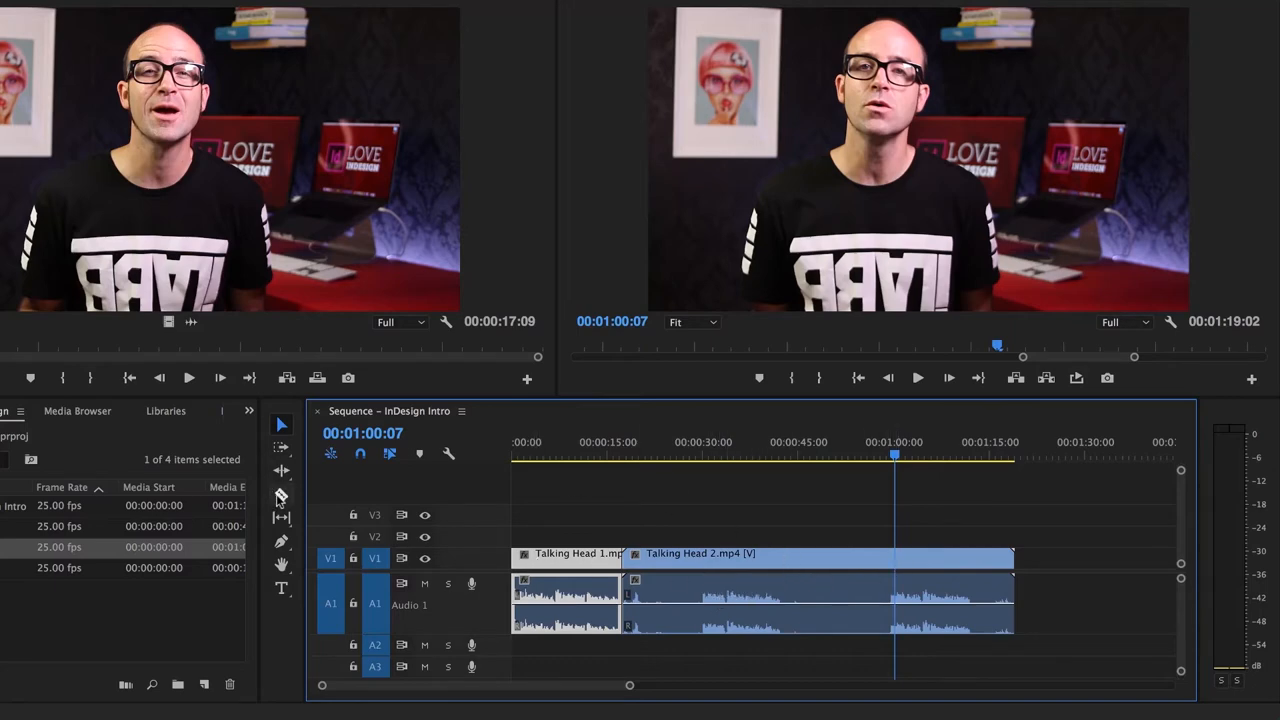
pyautogui.moveTo(281, 497)
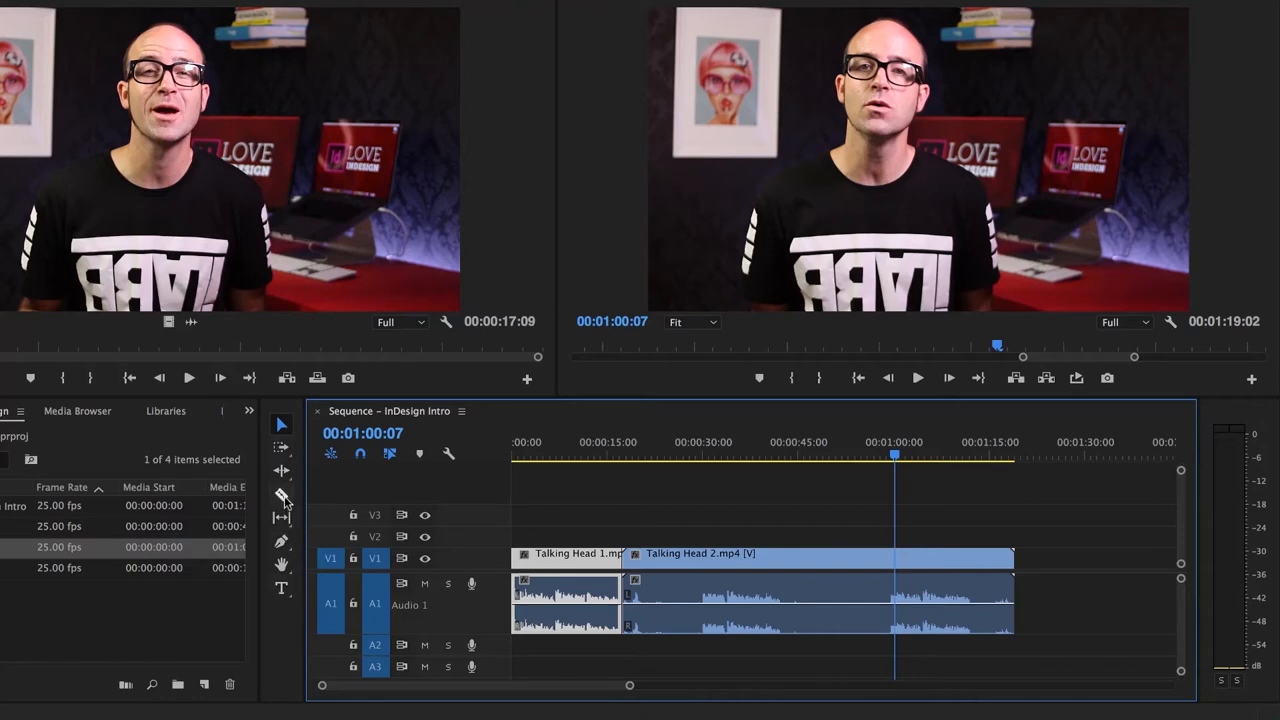
pyautogui.moveTo(282, 498)
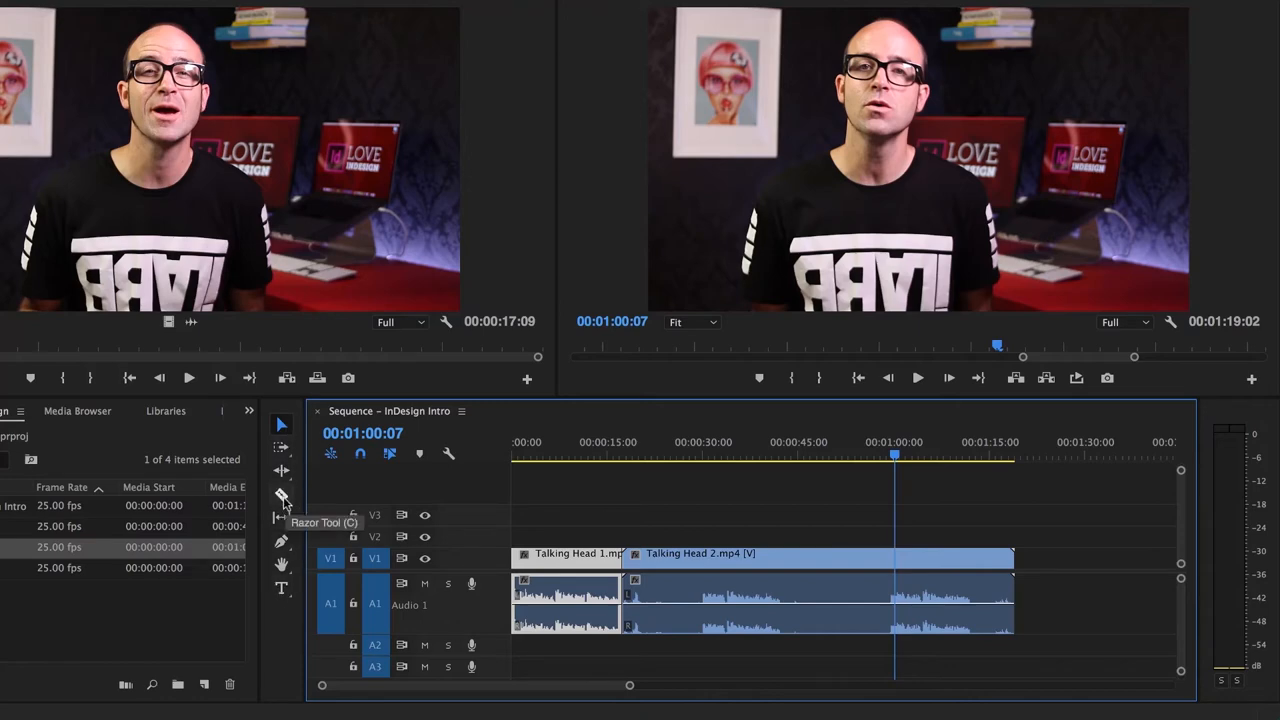
# - Select the Razor Tool to cut Talking Head 2 at one minute
pyautogui.click(281, 497)
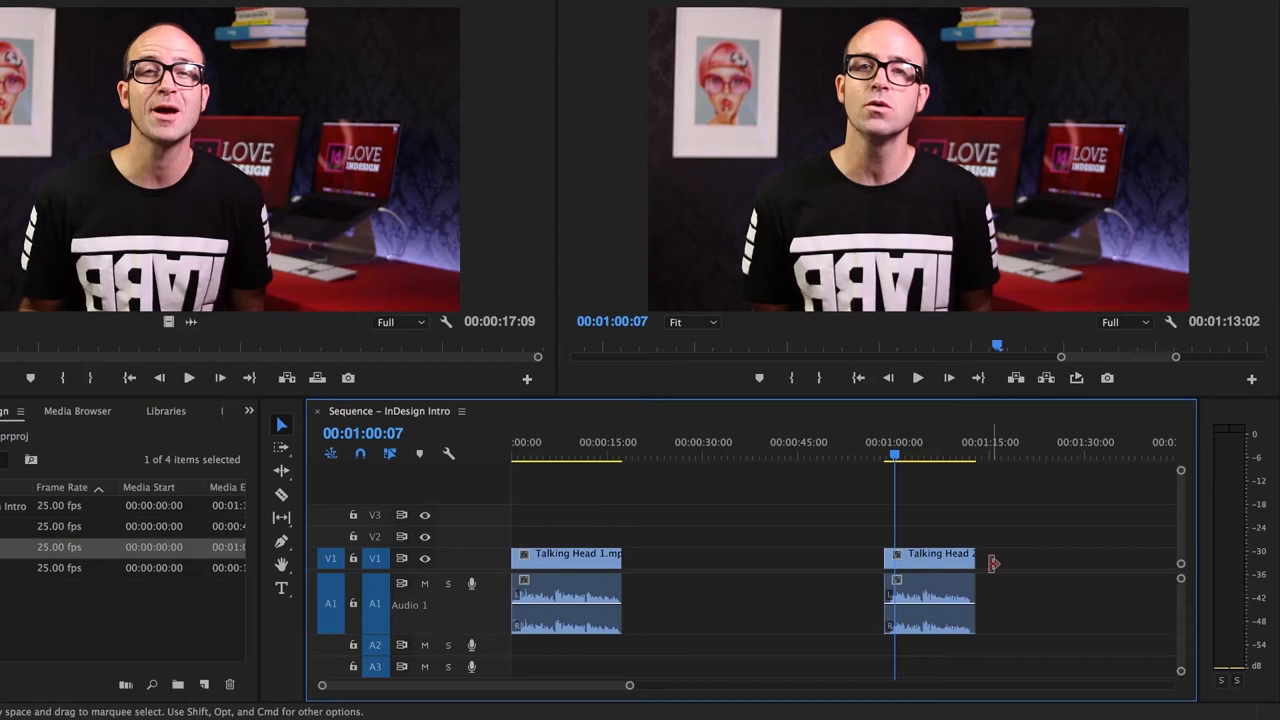
pyautogui.moveTo(940, 623)
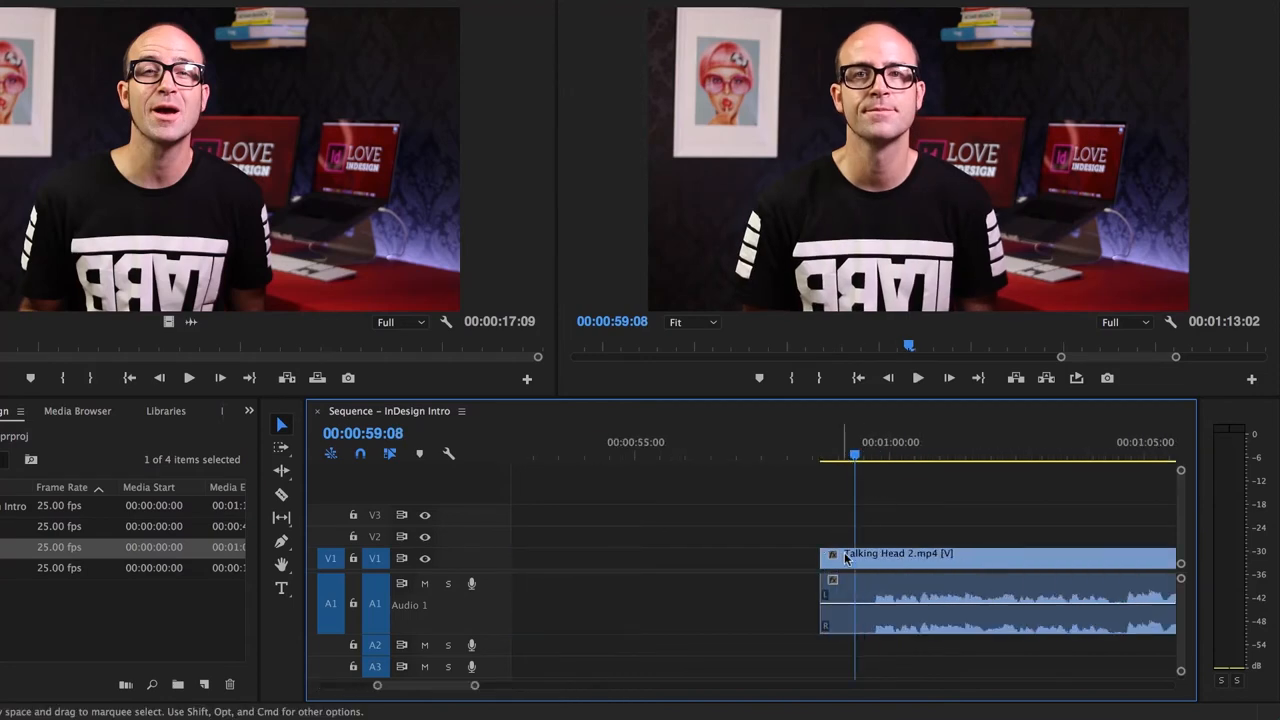
# - Drag Talking Head 2's left edge to the playhead to trim its start
pyautogui.moveTo(845, 558); pyautogui.dragTo(862, 587)
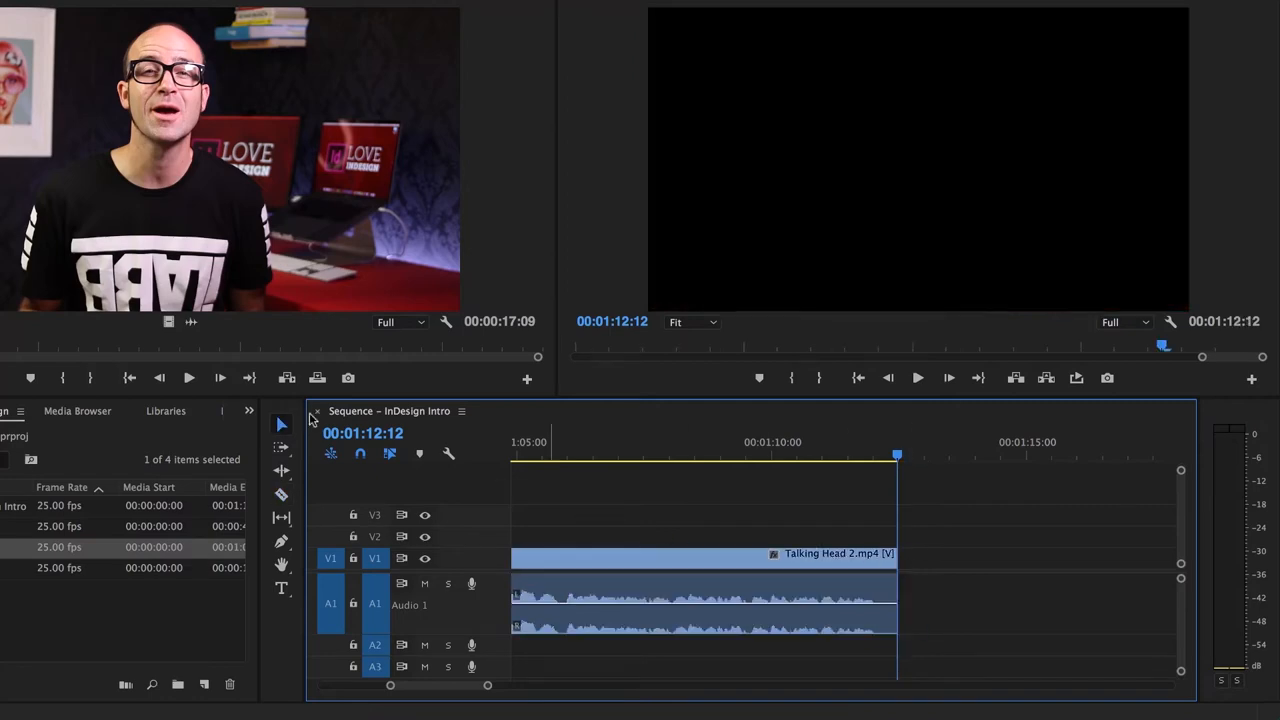
pyautogui.moveTo(282, 424)
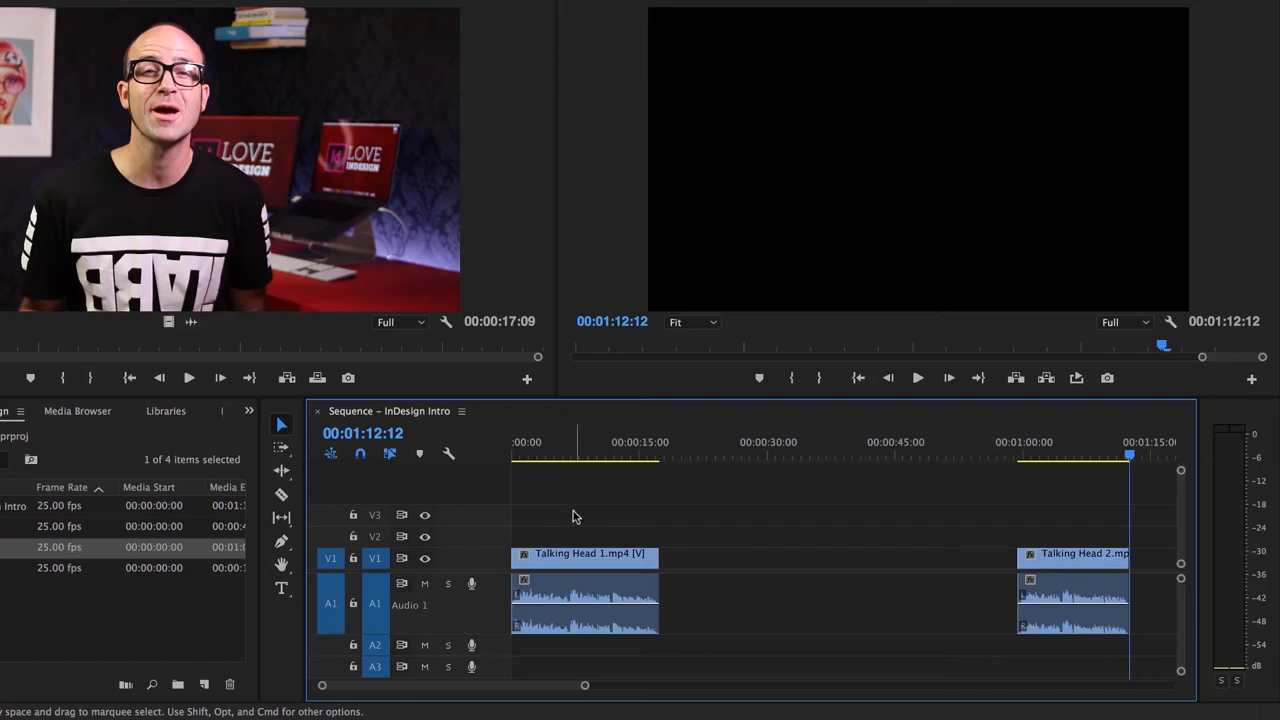
# - Select and ripple delete the gap between Talking Head 1 and Talking Head 2
pyautogui.click(1073, 554)
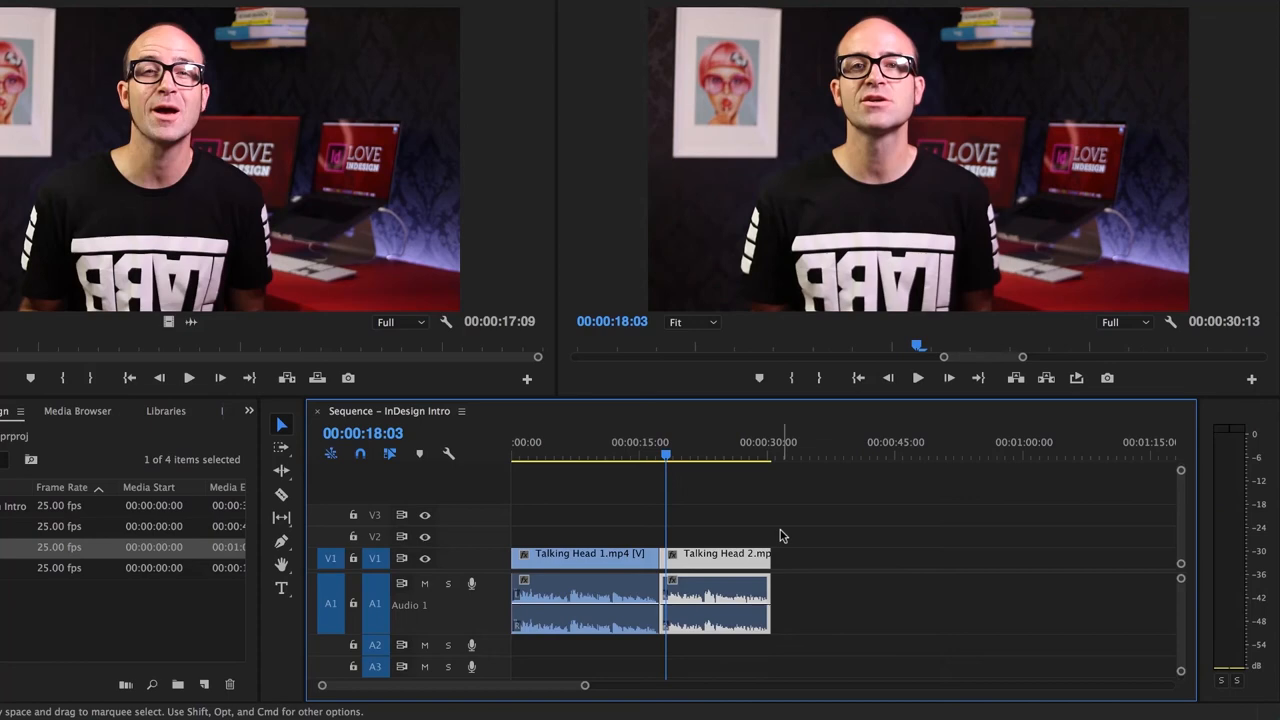
pyautogui.click(715, 557)
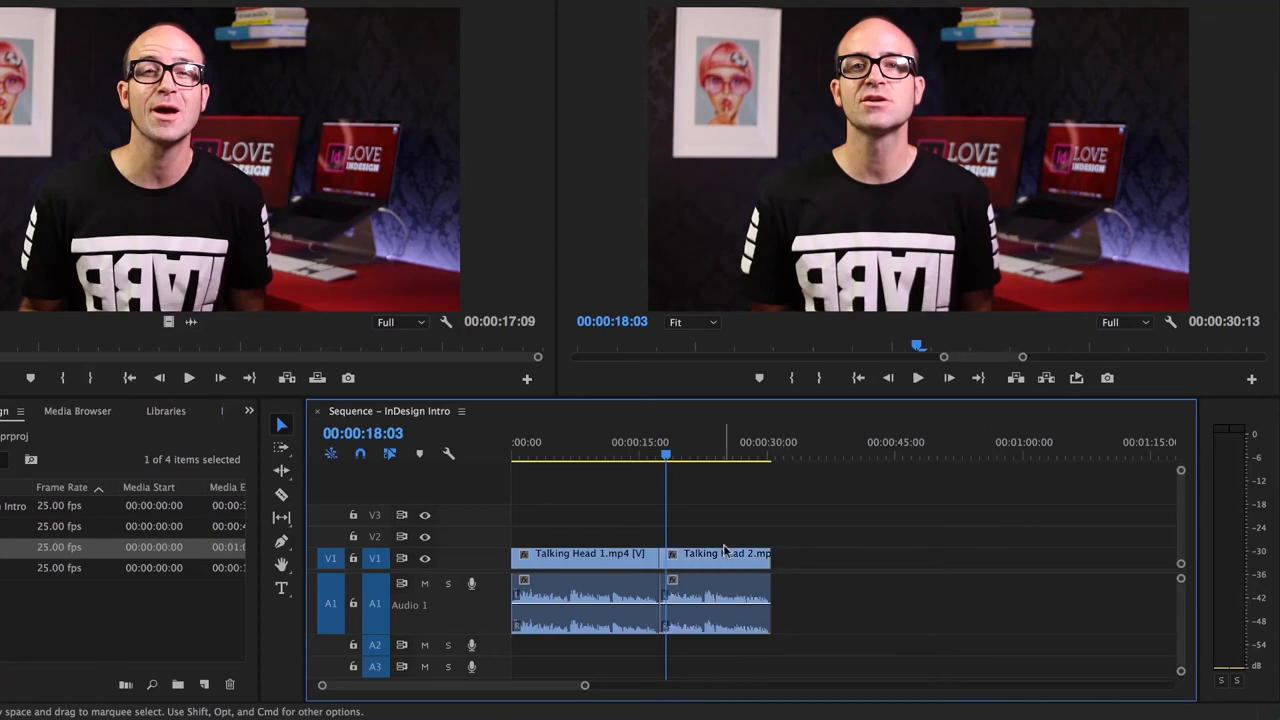
pyautogui.moveTo(30, 598)
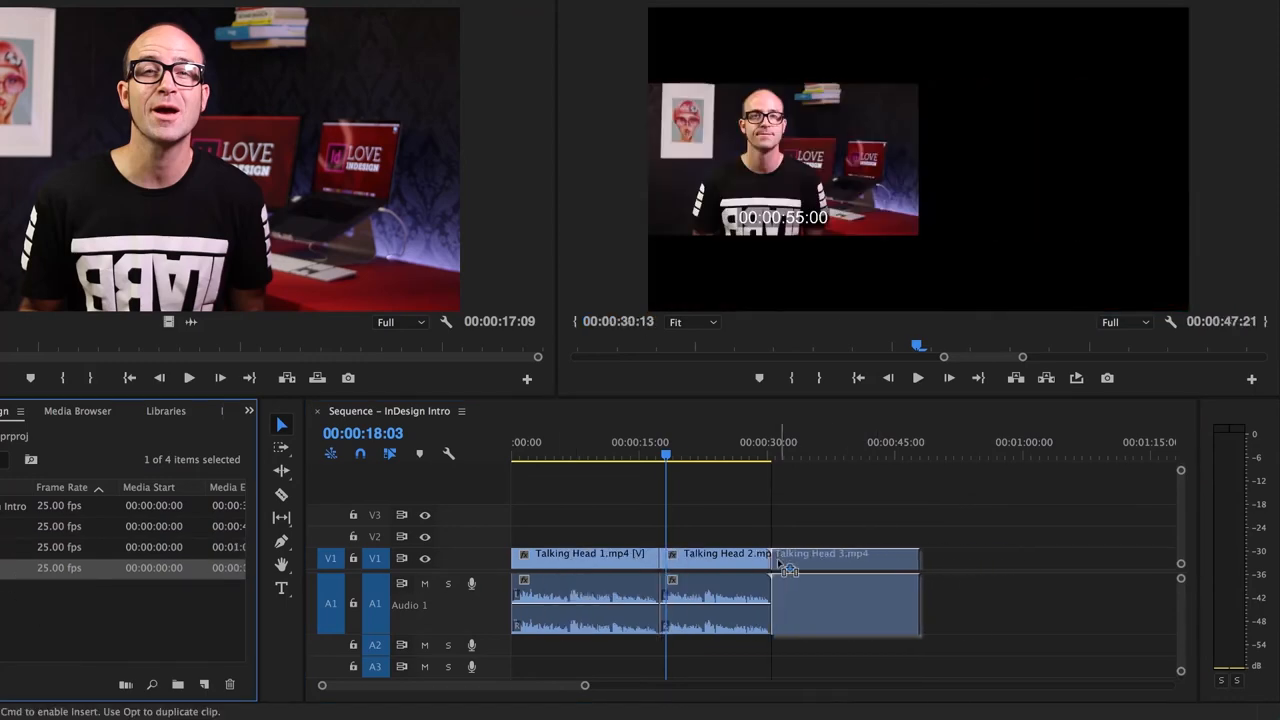
# - Drop Talking Head 3 onto V1 after Talking Head 2, ending near 46 seconds
pyautogui.click(785, 456)
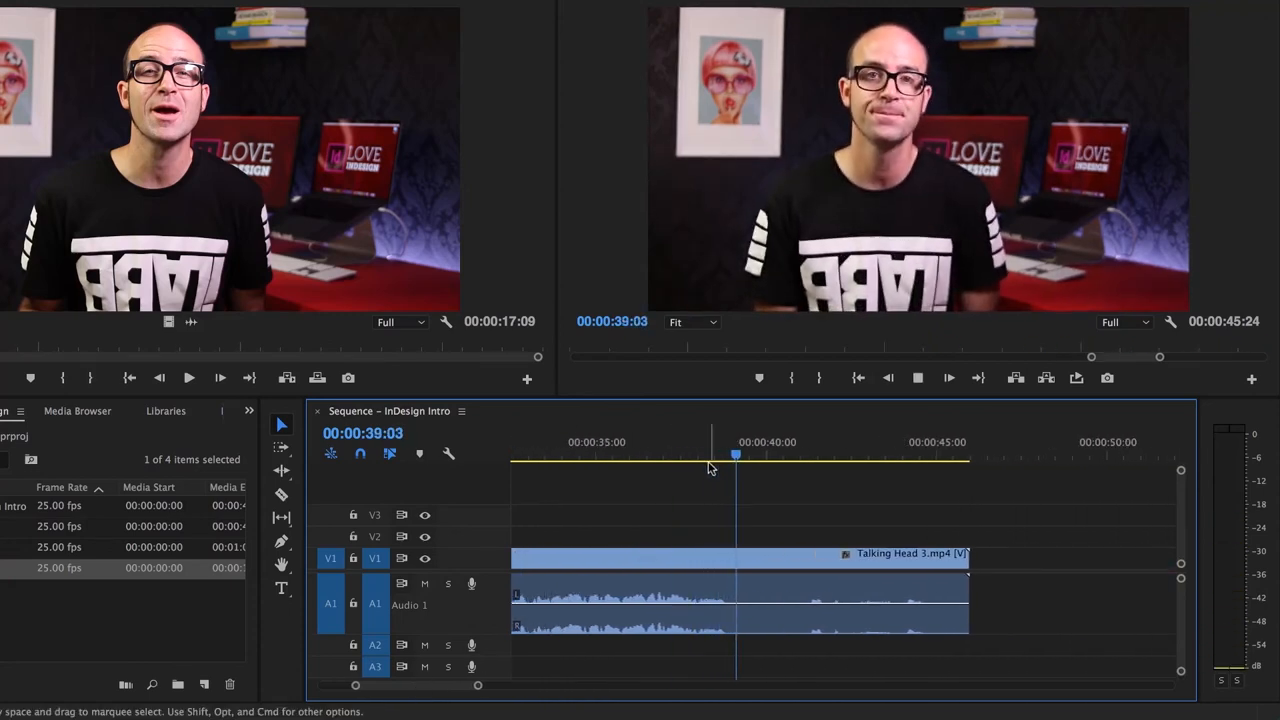
pyautogui.moveTo(735, 466); pyautogui.dragTo(723, 466)
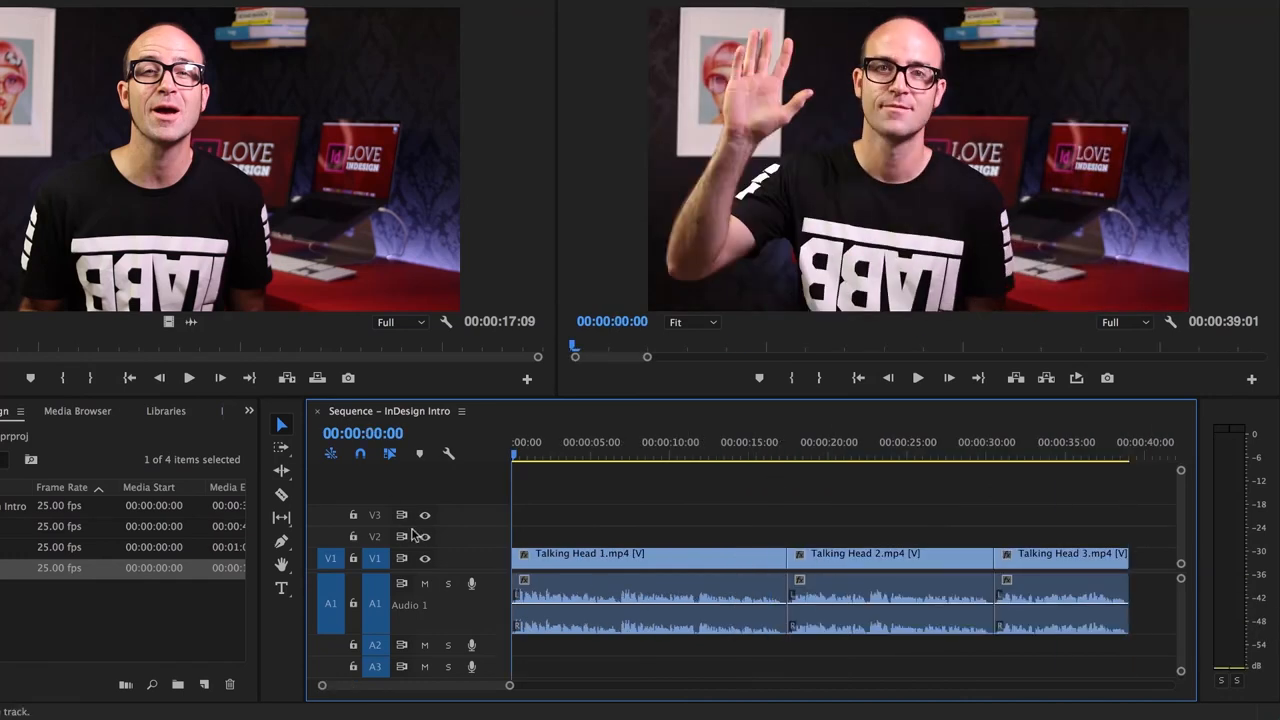
pyautogui.moveTo(405, 540)
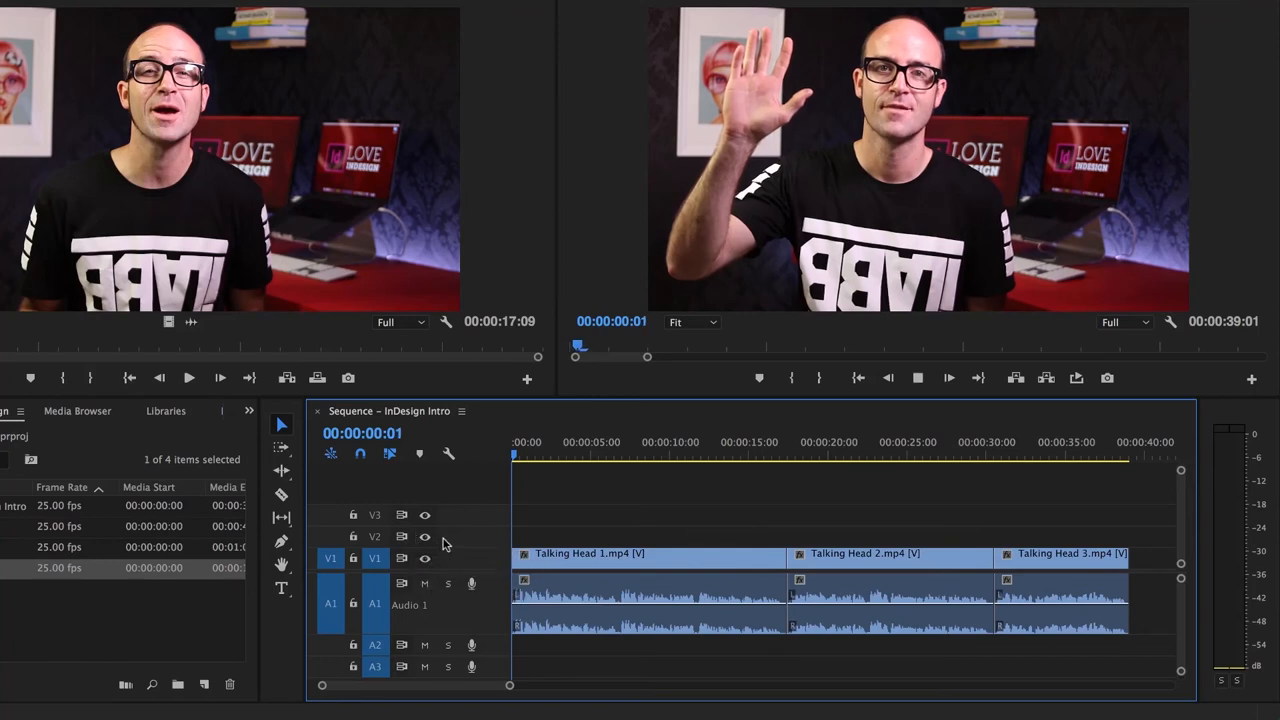
# - Play the 39-second three-clip sequence from the start through to about 36 seconds
pyautogui.click(533, 442)
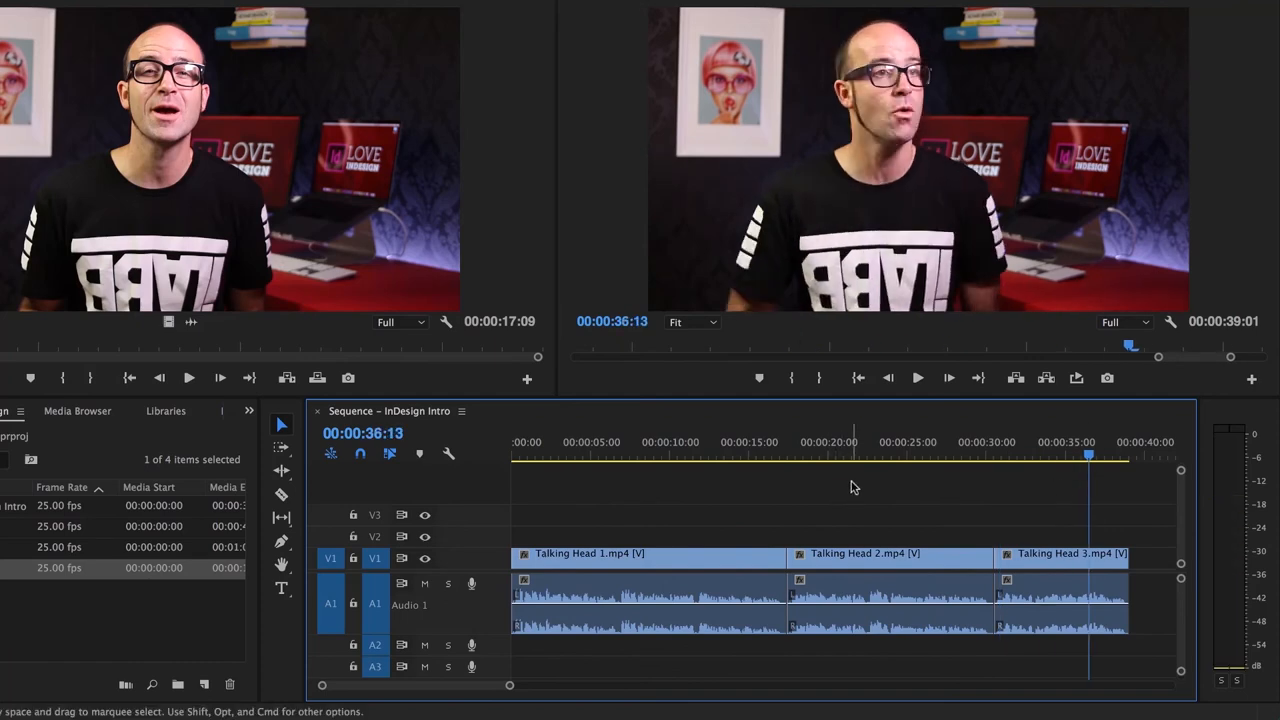
pyautogui.click(513, 458)
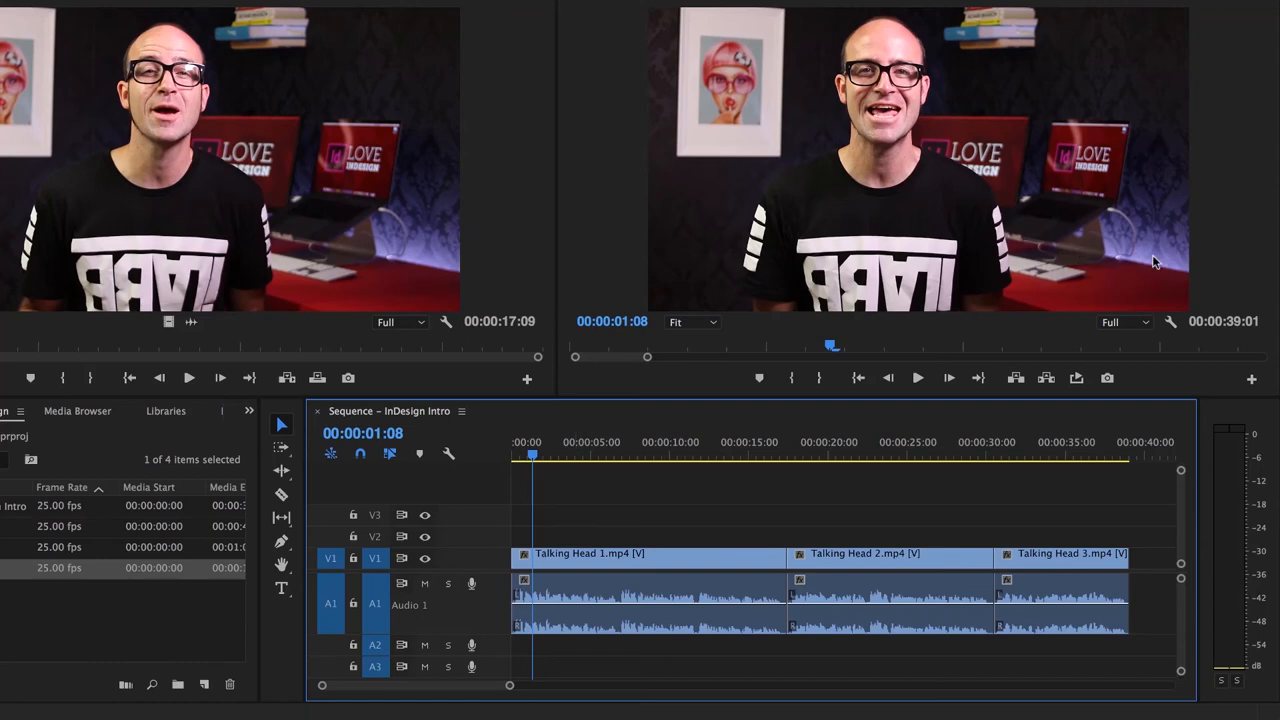
pyautogui.moveTo(583, 521)
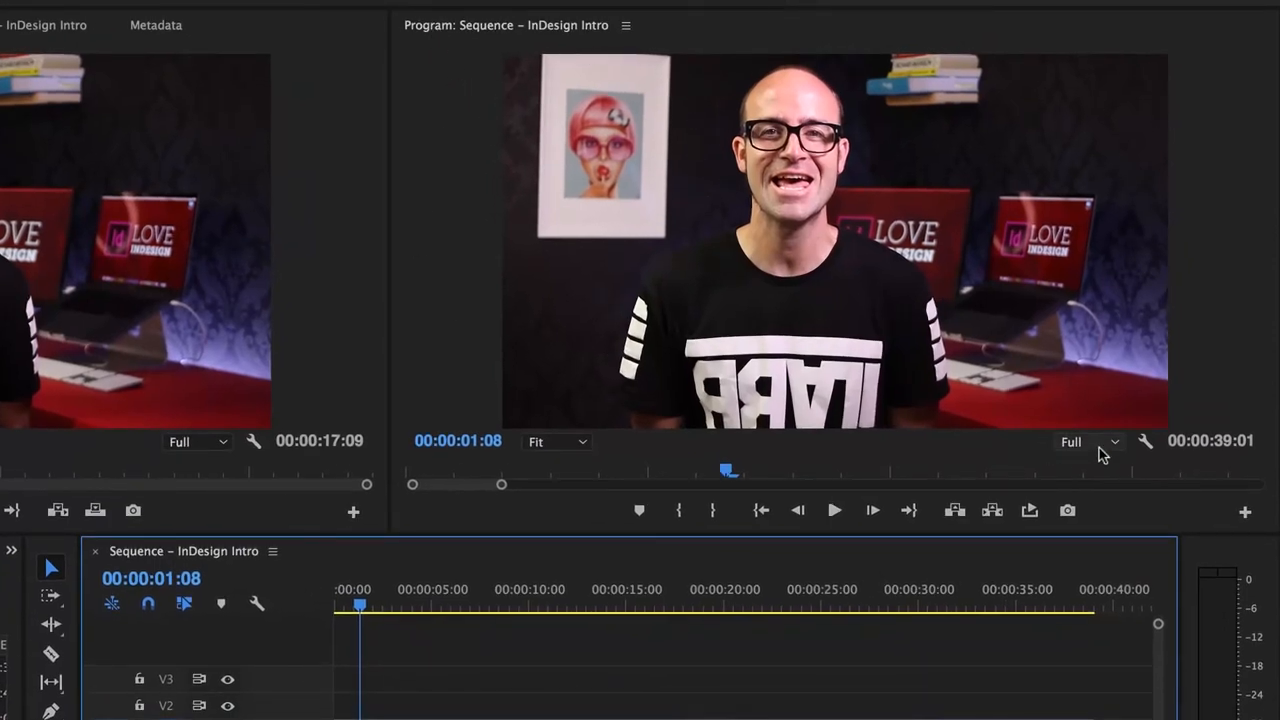
pyautogui.moveTo(1115, 447)
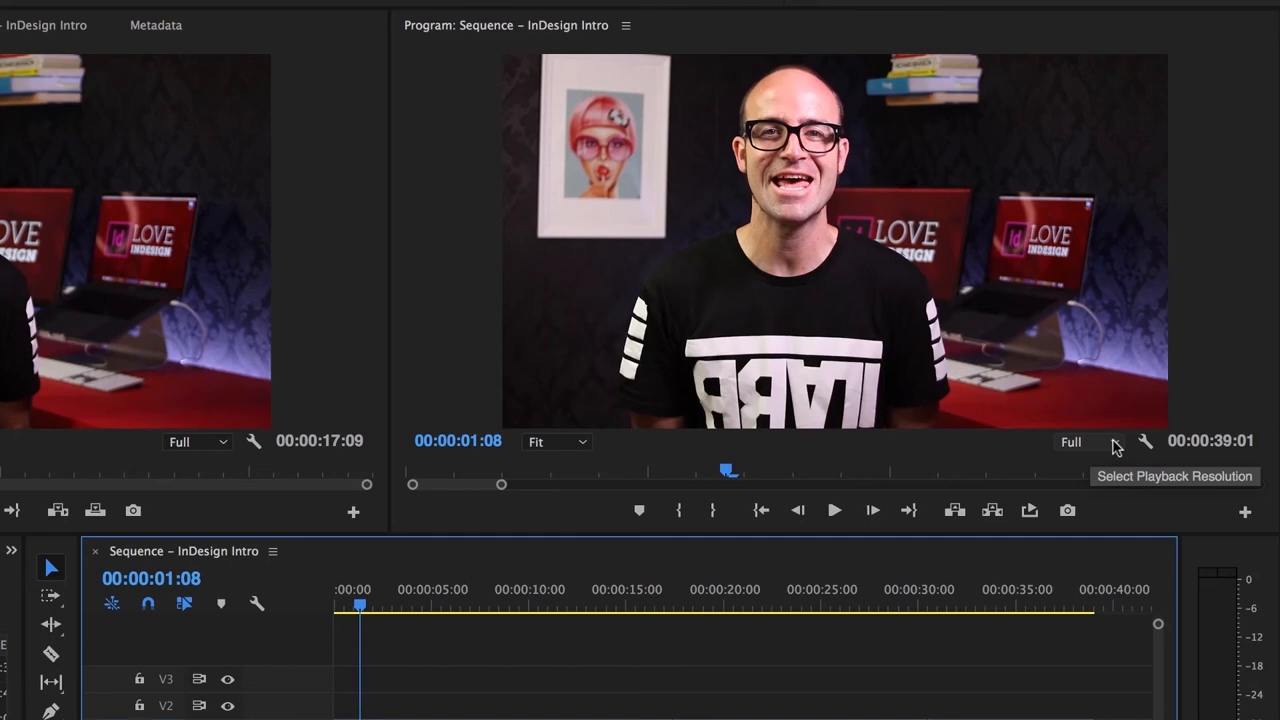
pyautogui.moveTo(1087, 441)
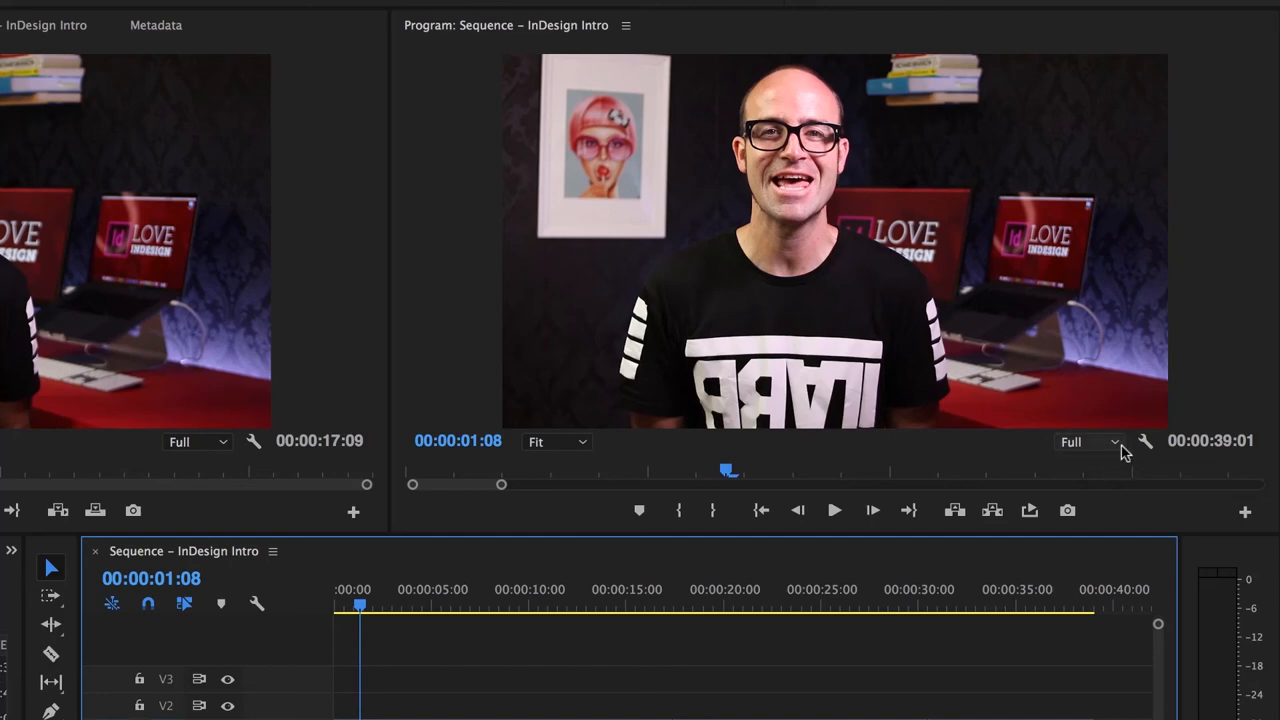
# - Switch the Program Monitor playback resolution to 1/2, then 1/4, then back to Full
pyautogui.click(1088, 441)
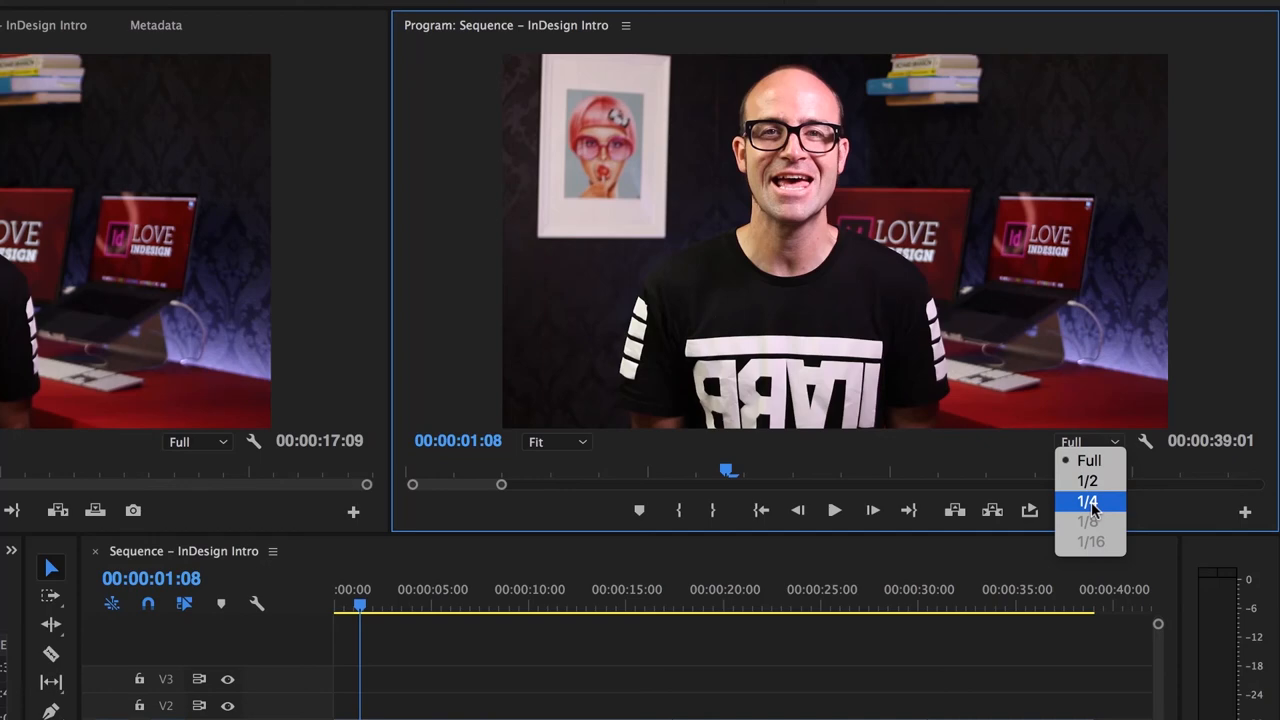
pyautogui.click(1087, 481)
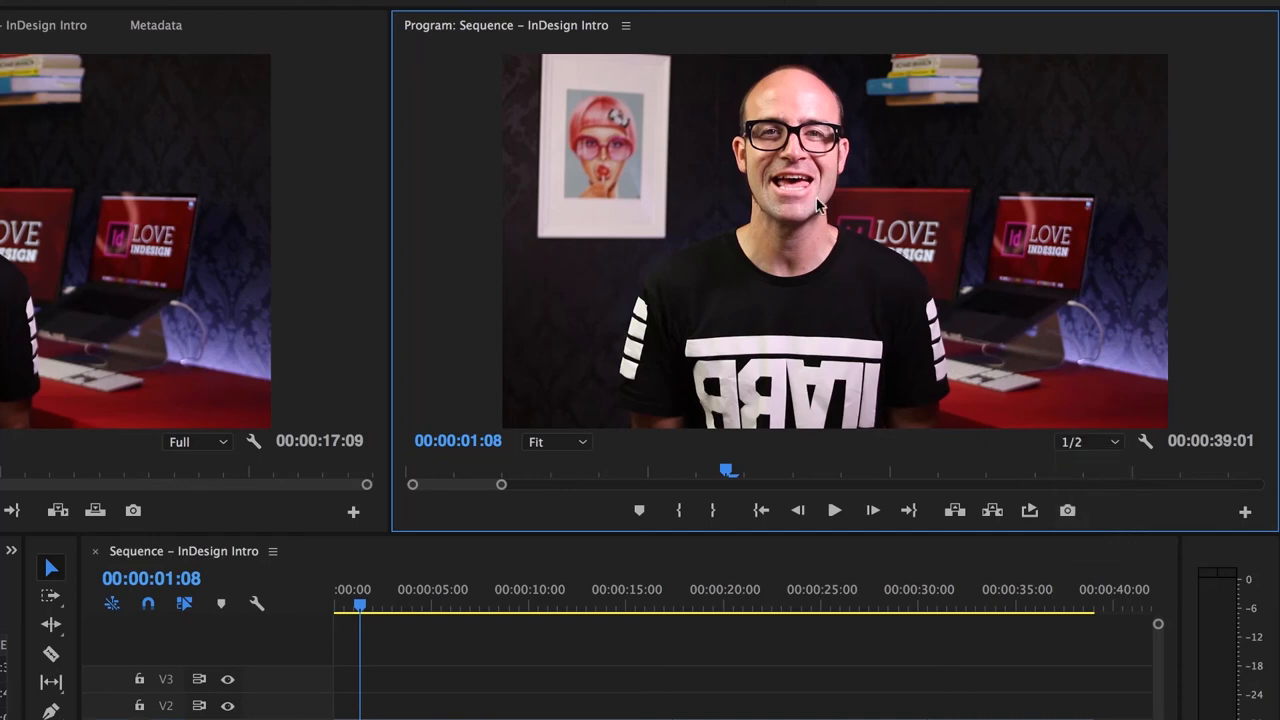
pyautogui.click(1088, 441)
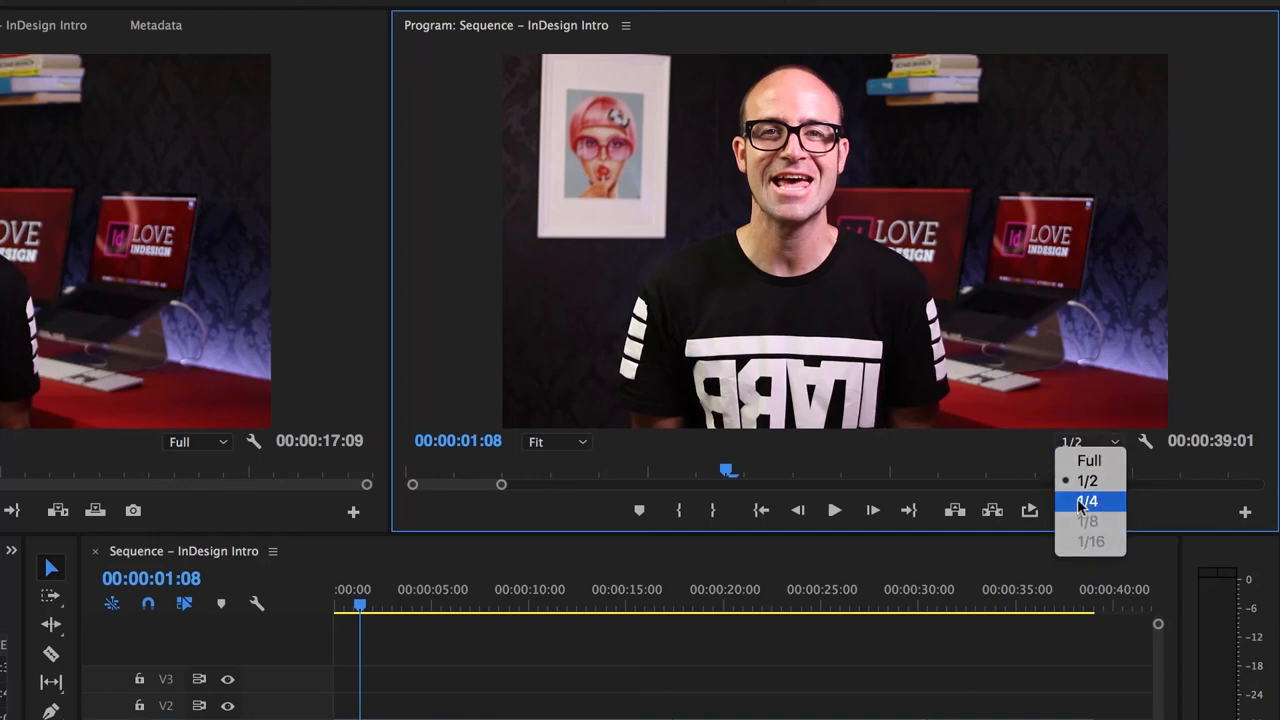
pyautogui.click(1086, 501)
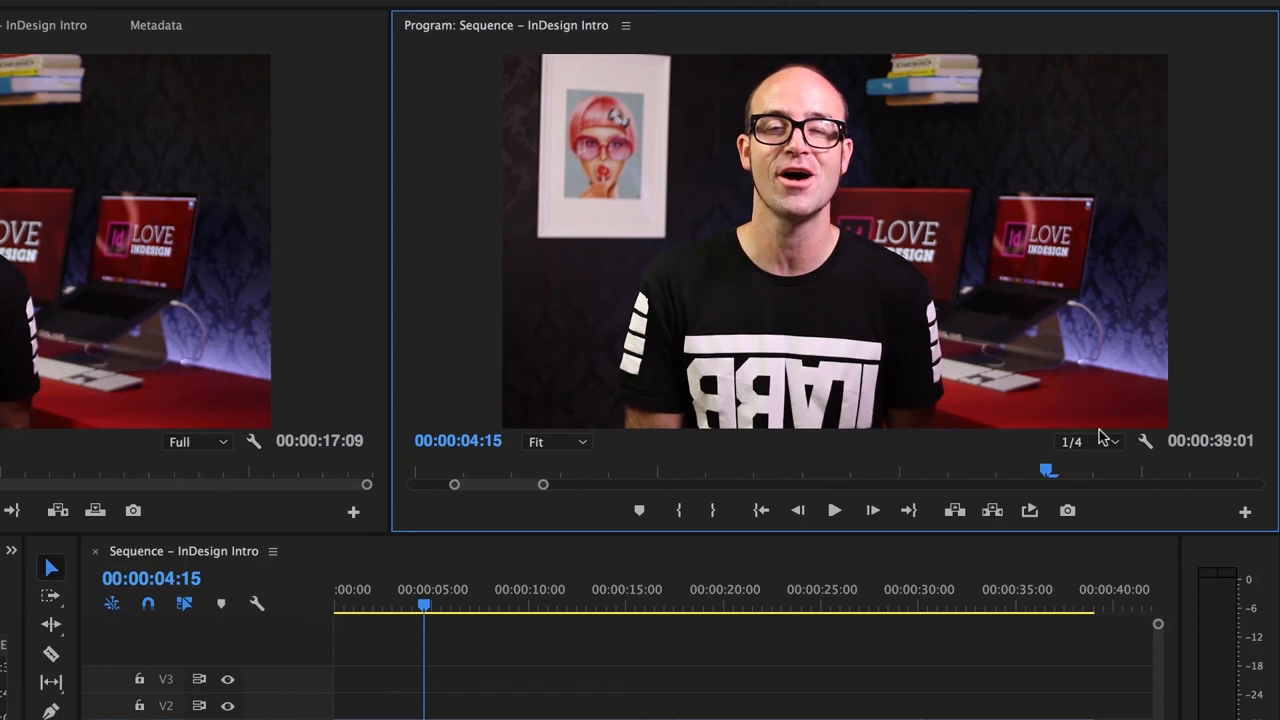
pyautogui.click(1078, 441)
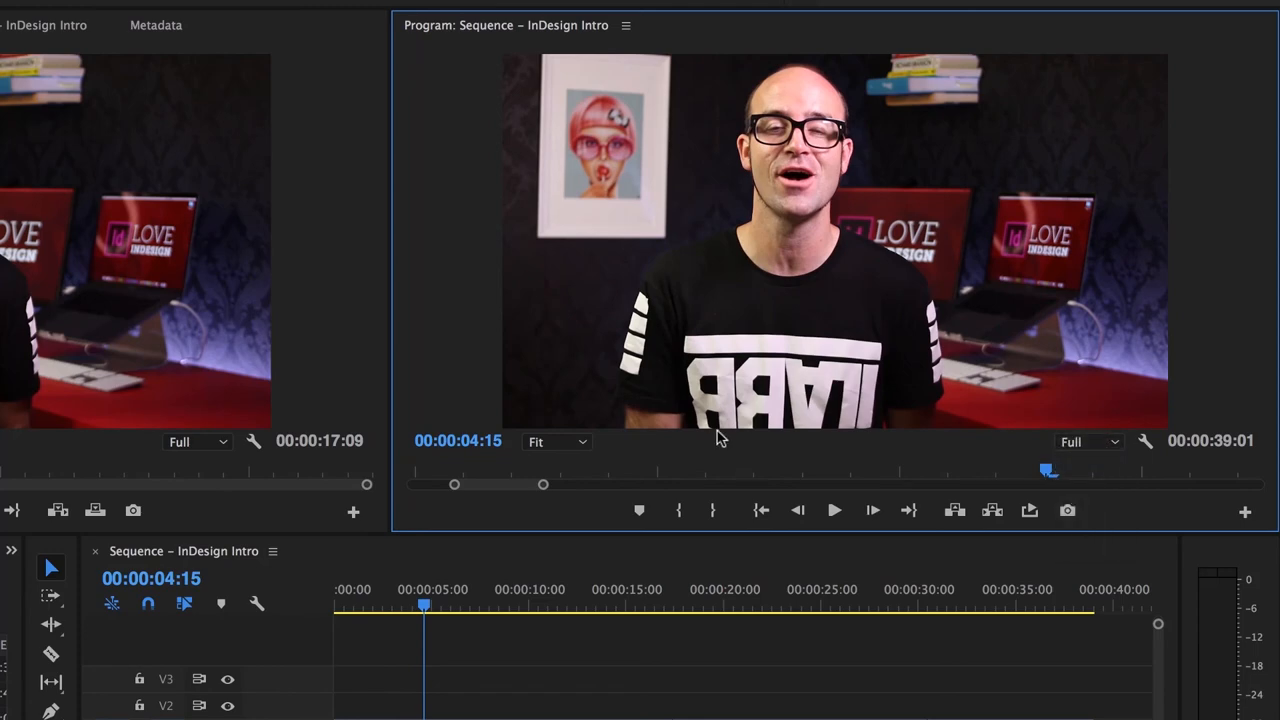
pyautogui.moveTo(227, 578)
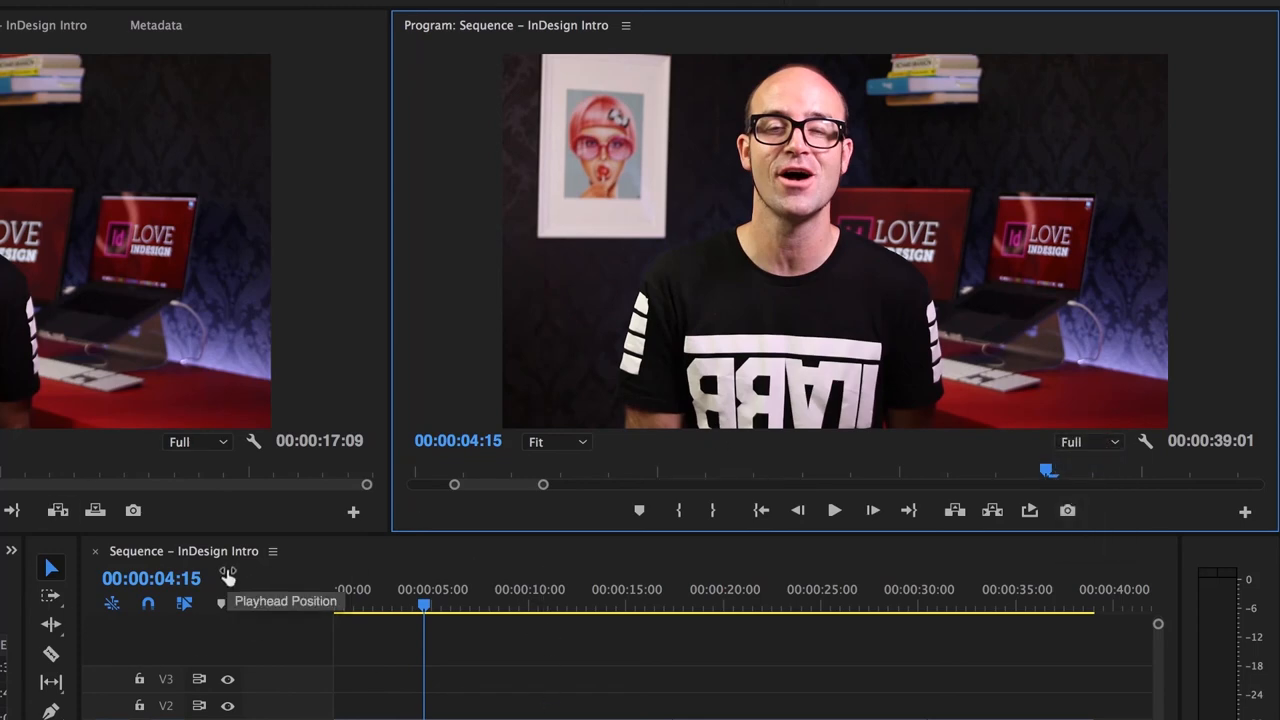
pyautogui.moveTo(490, 636)
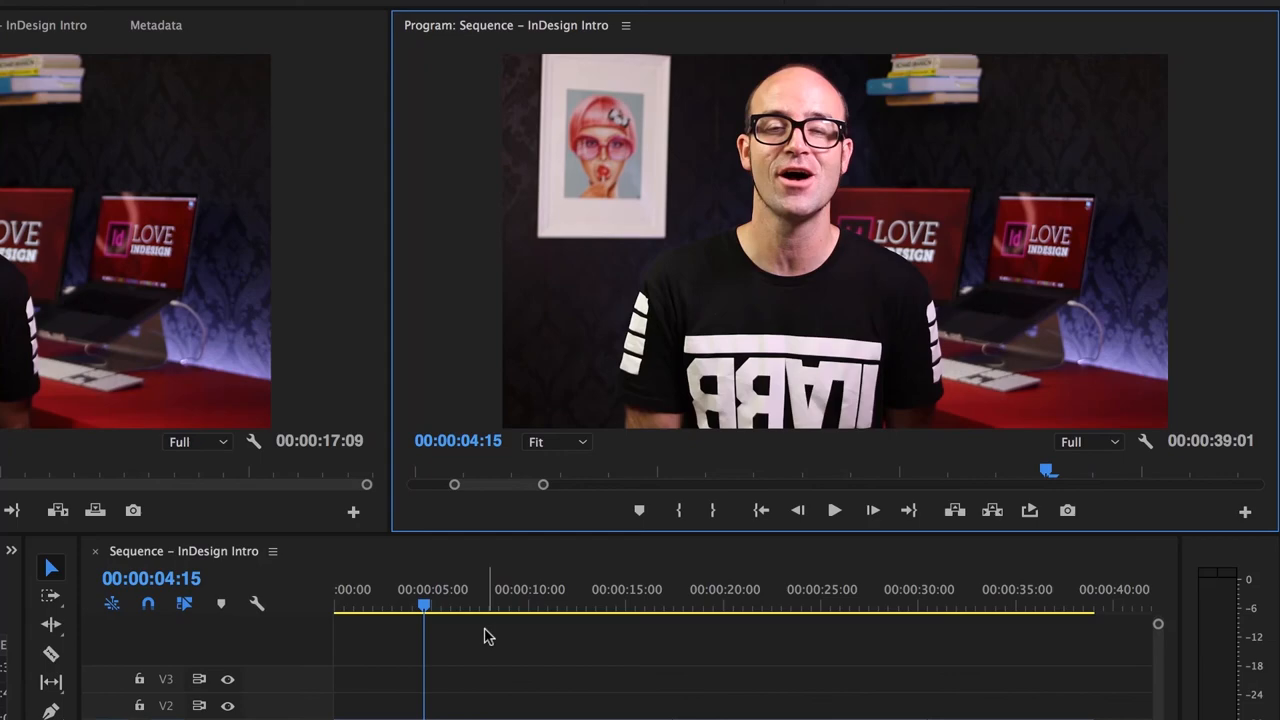
pyautogui.click(1088, 441)
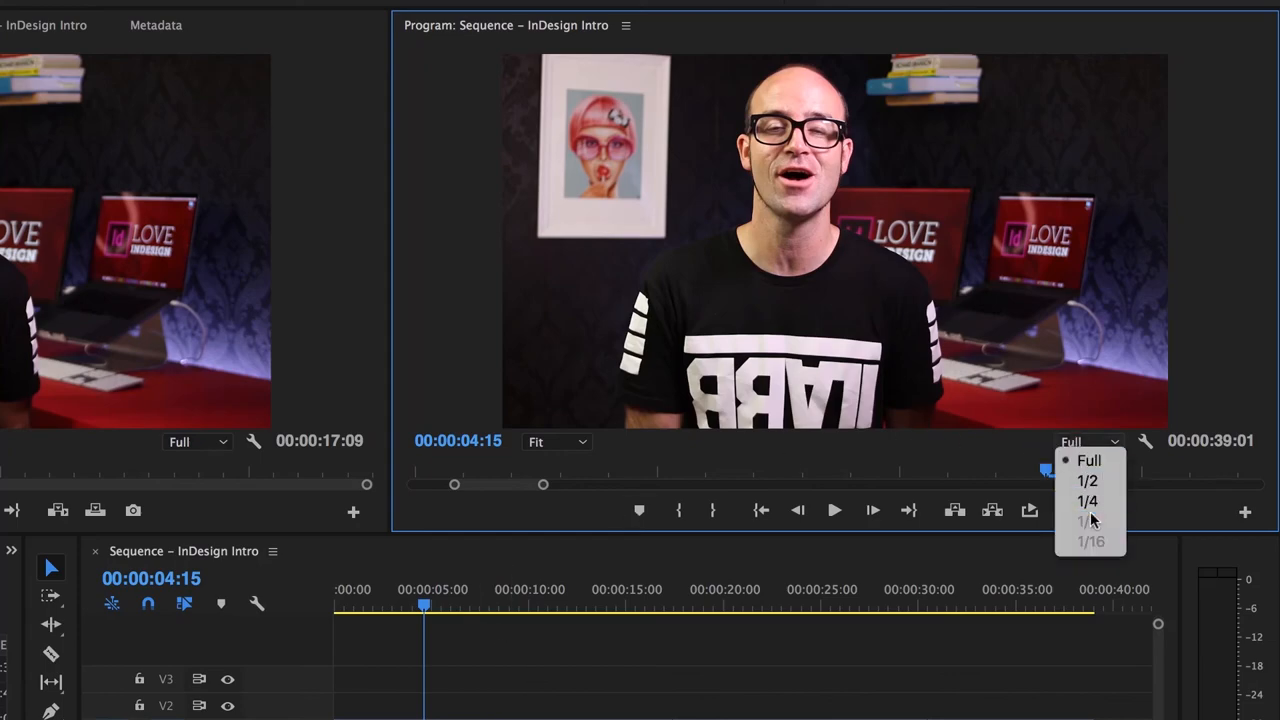